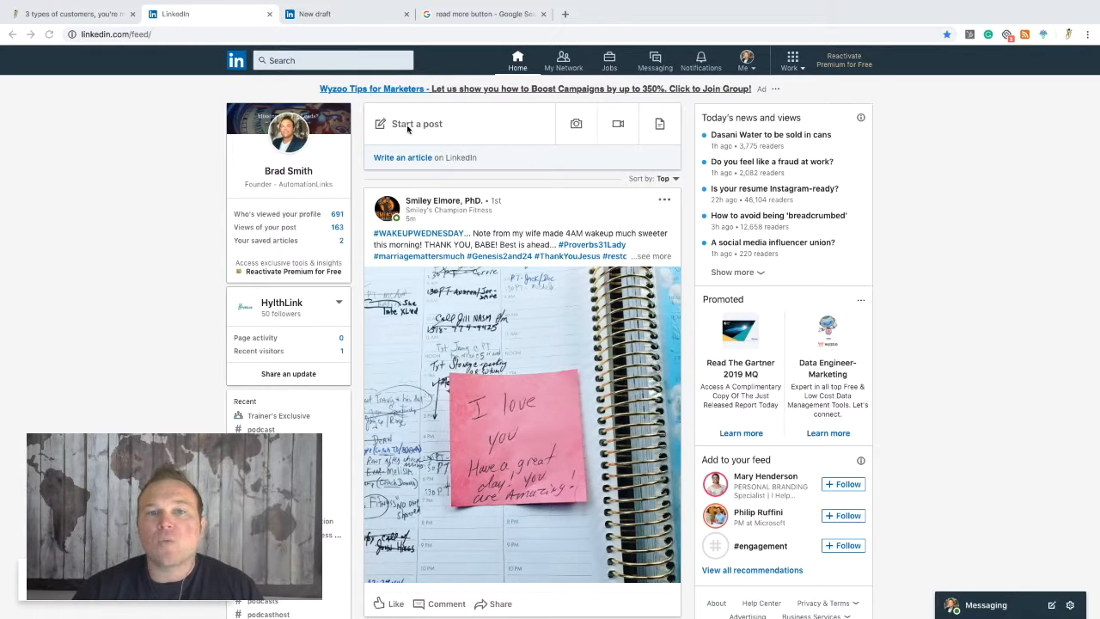
mouse_move(468, 134)
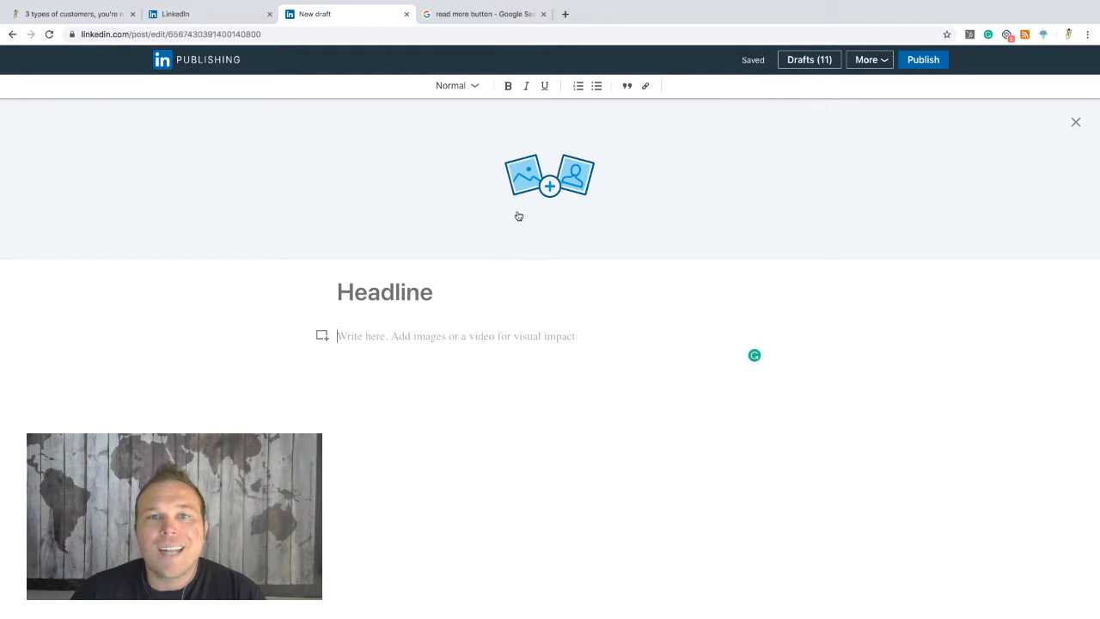
mouse_move(420, 320)
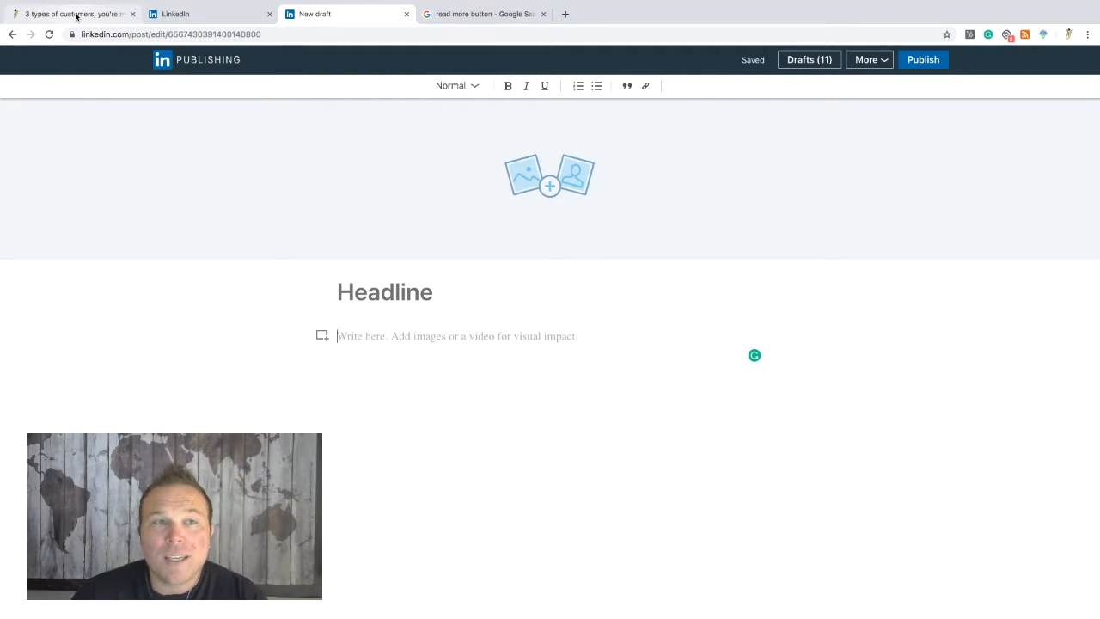
- Set the article headline to '3 types of customers, you're missing 90% of them!' from the blog title
left_click(72, 14)
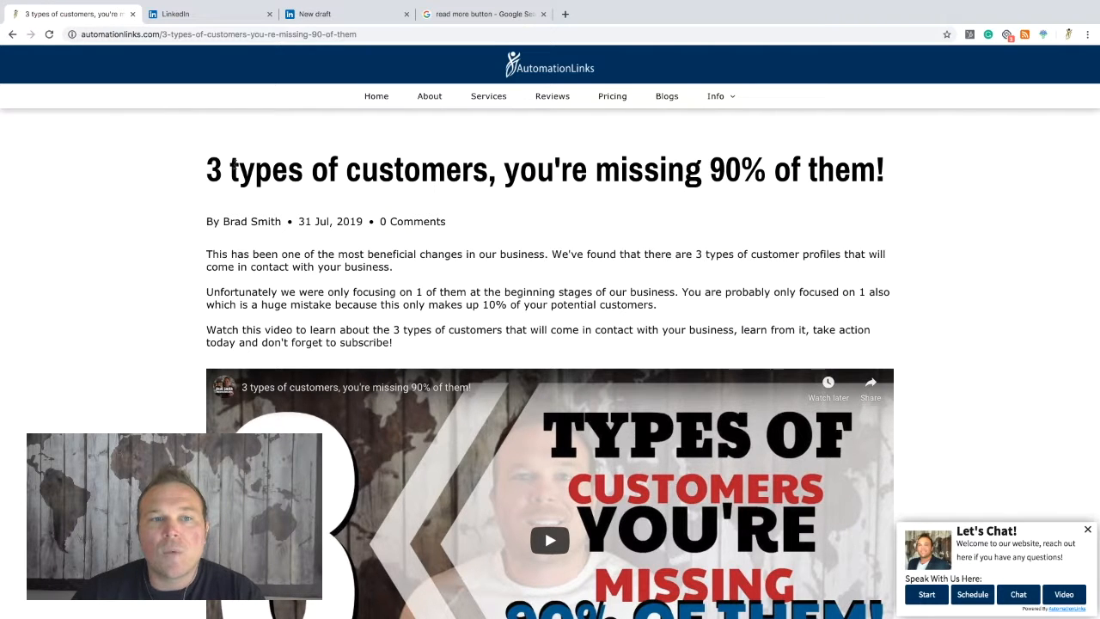
triple_click(545, 170)
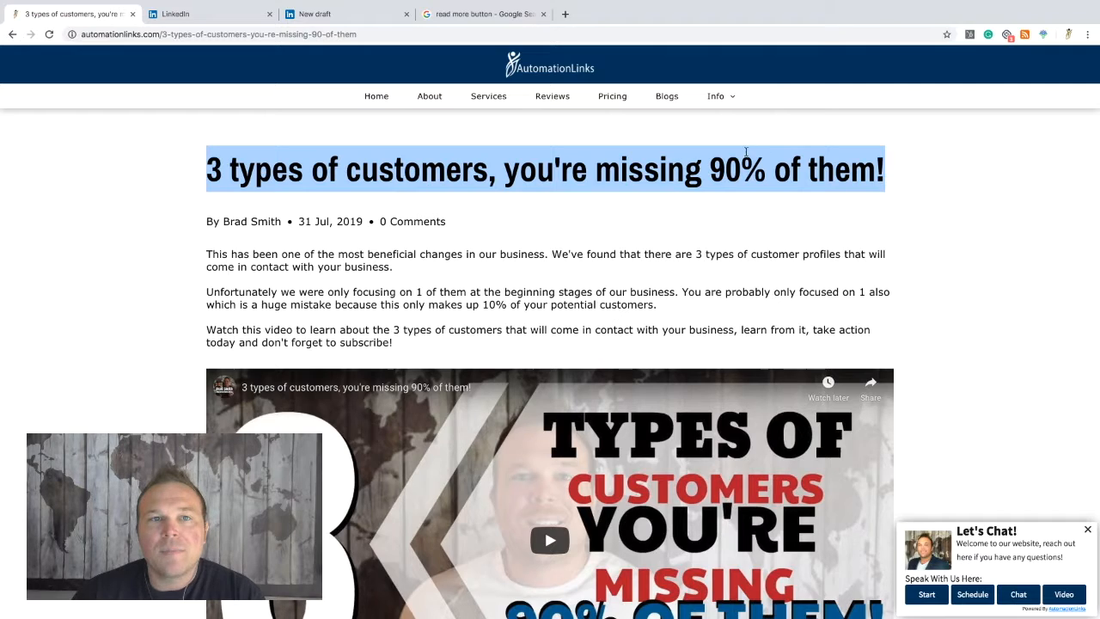
left_click(344, 14)
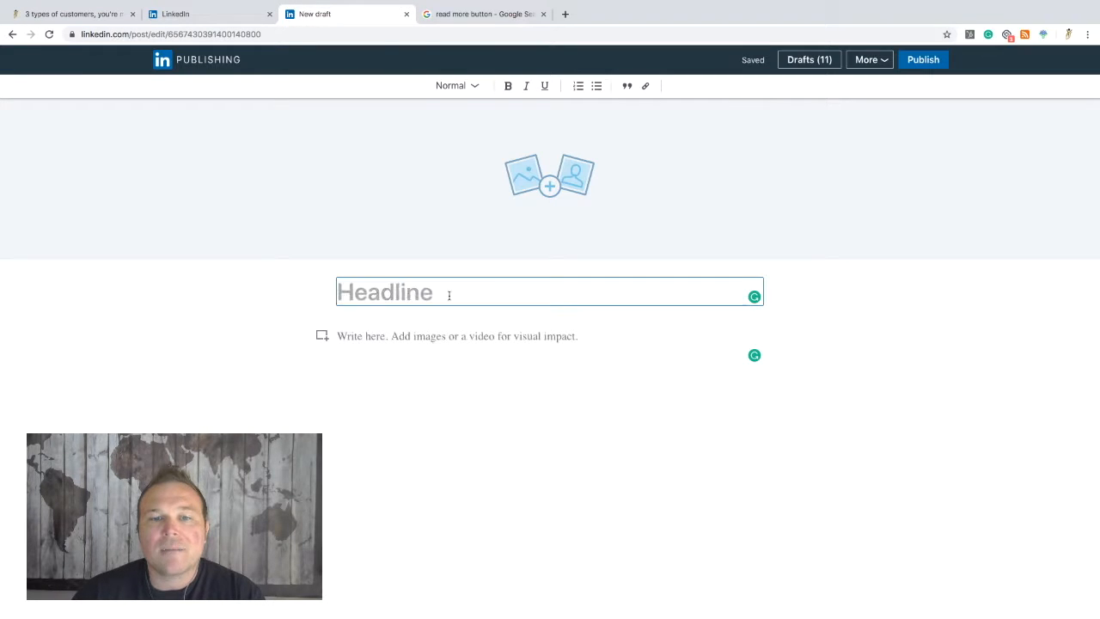
type("3 types of customers, you're missing 90% of them!")
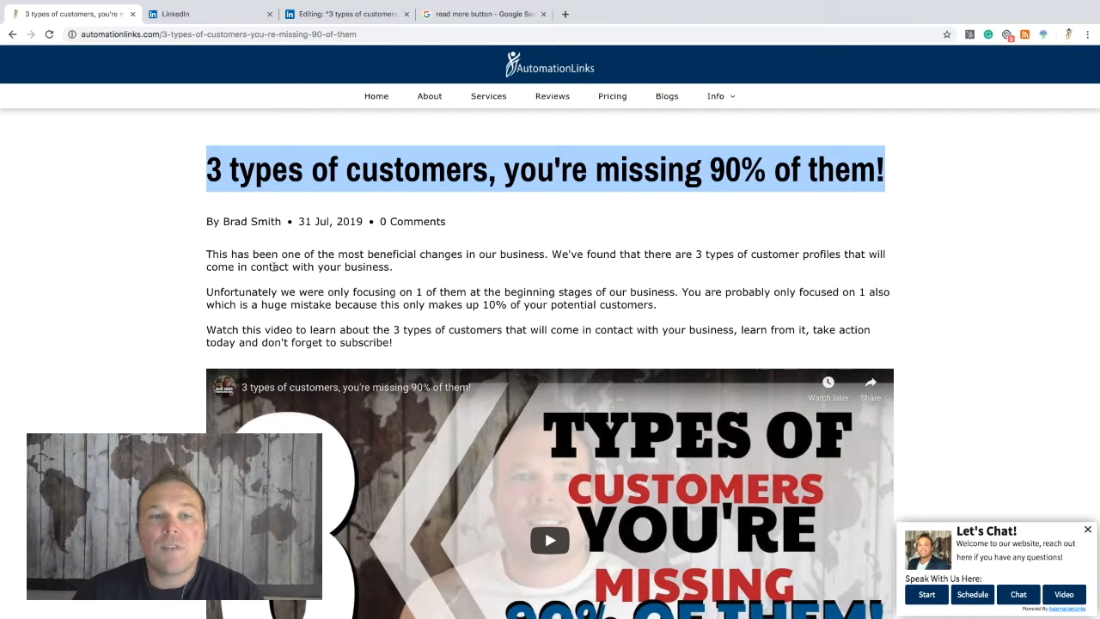
- Select the blog's intro paragraphs and reveal the video's YouTube share link
left_click_drag(206, 254, 409, 343)
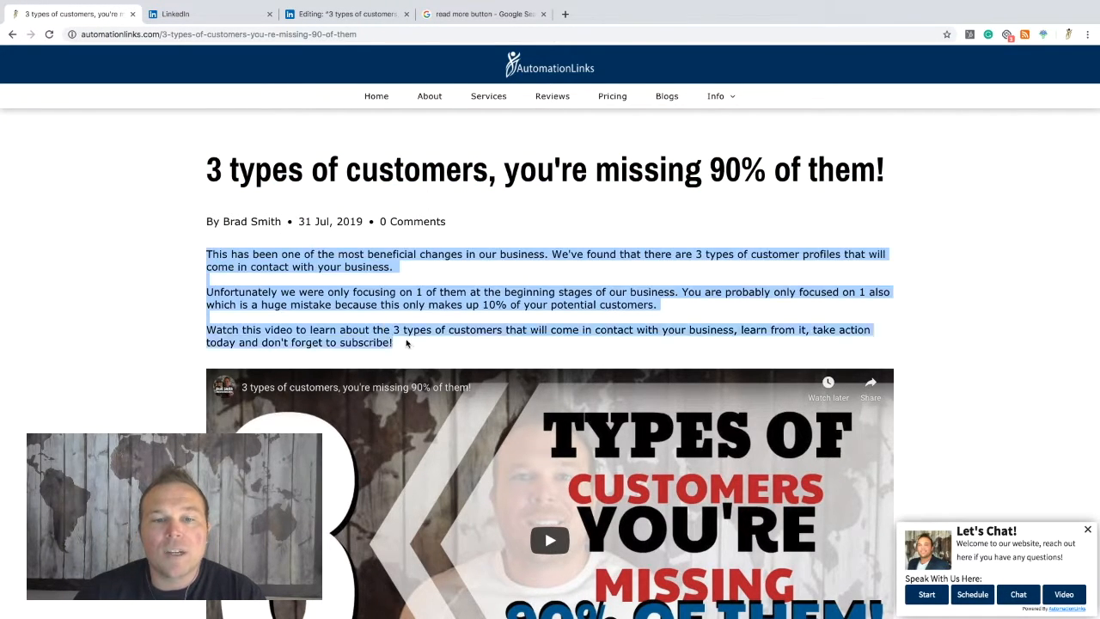
left_click(347, 13)
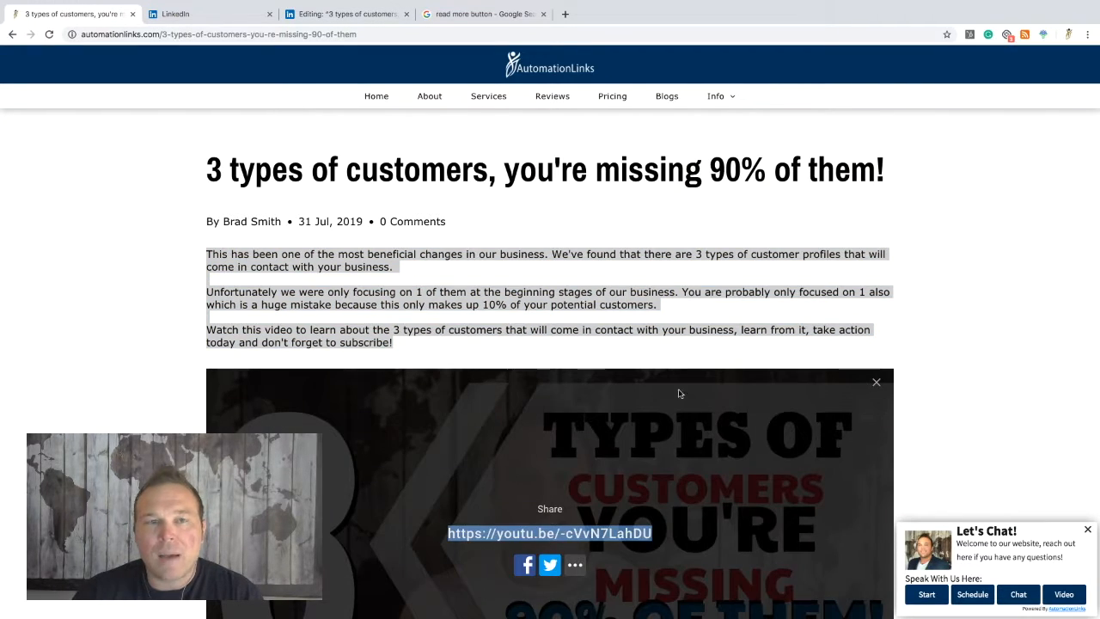
- Paste the three intro paragraphs into the article and embed the YouTube video via its youtu.be link
left_click(344, 13)
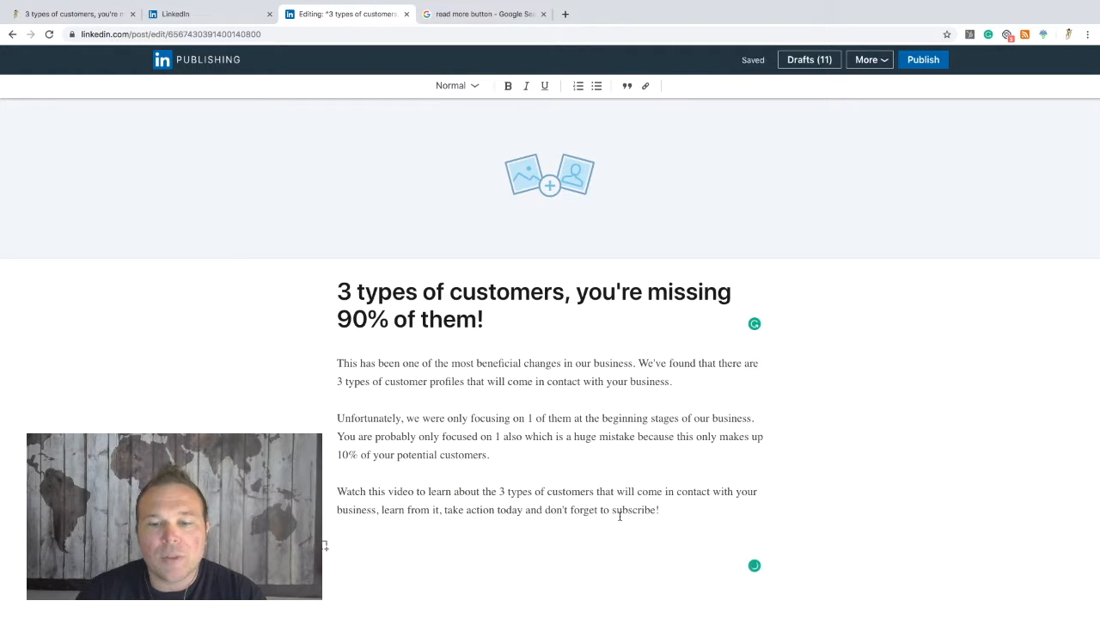
mouse_move(325, 547)
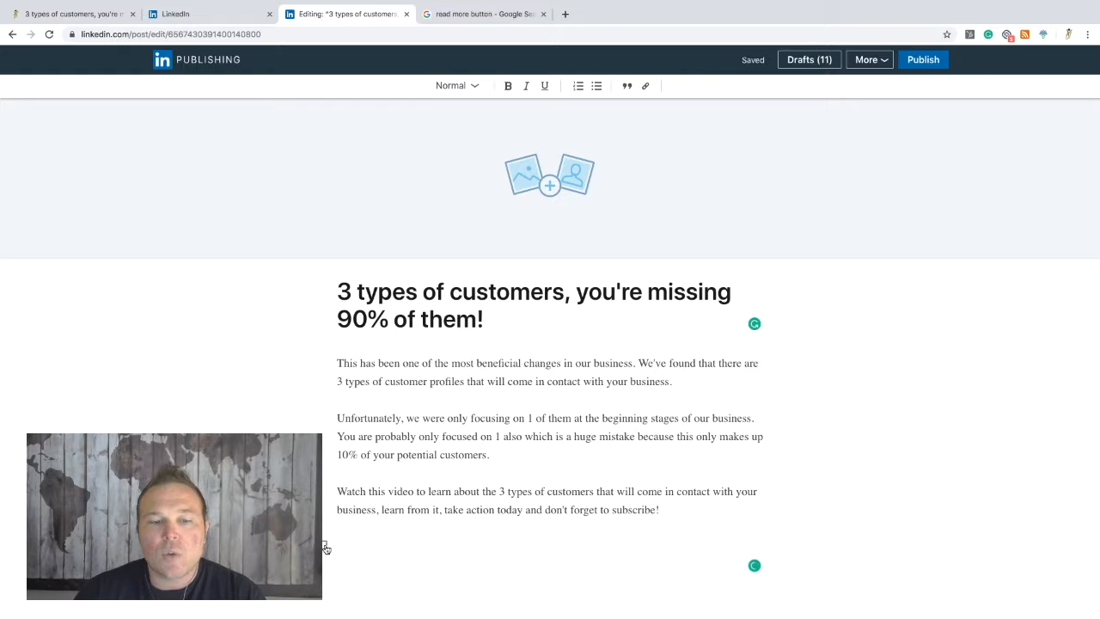
left_click(325, 546)
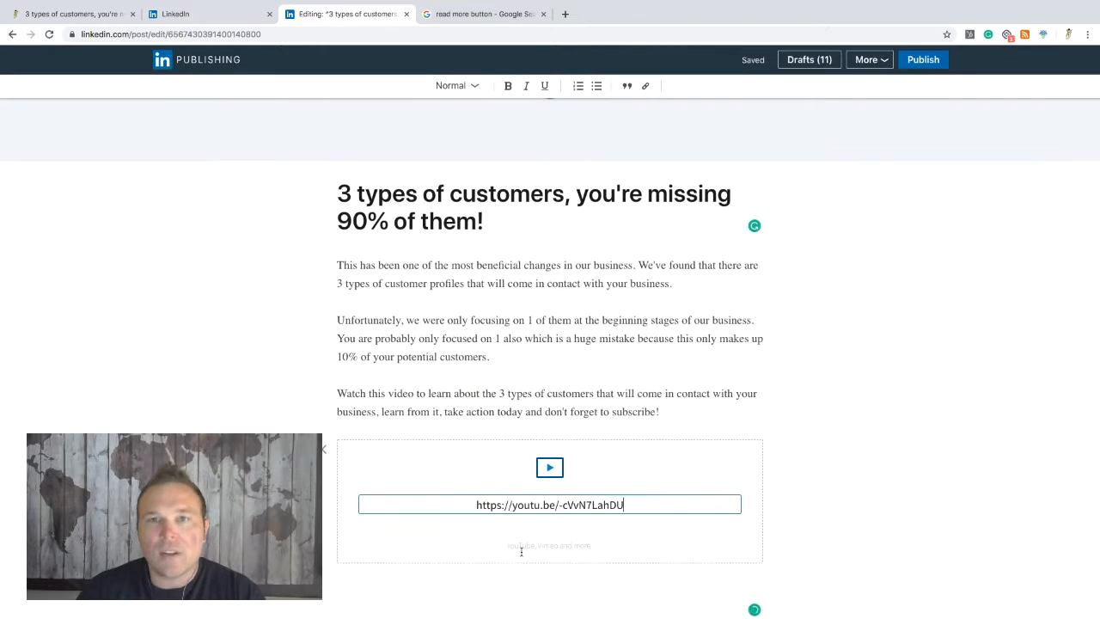
key("Return")
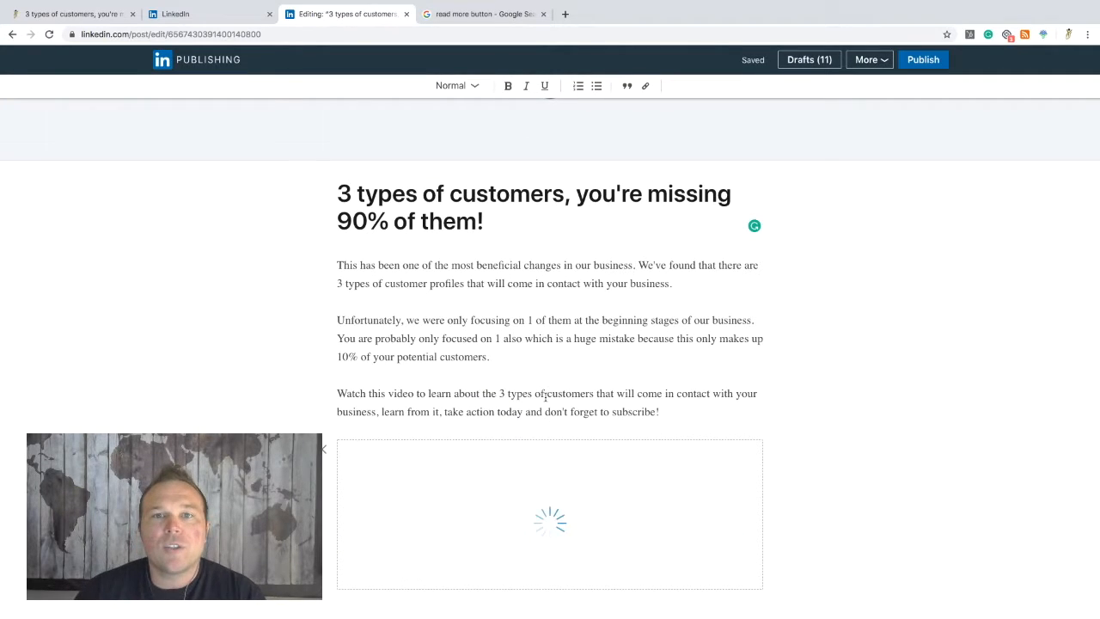
scroll("down", 3)
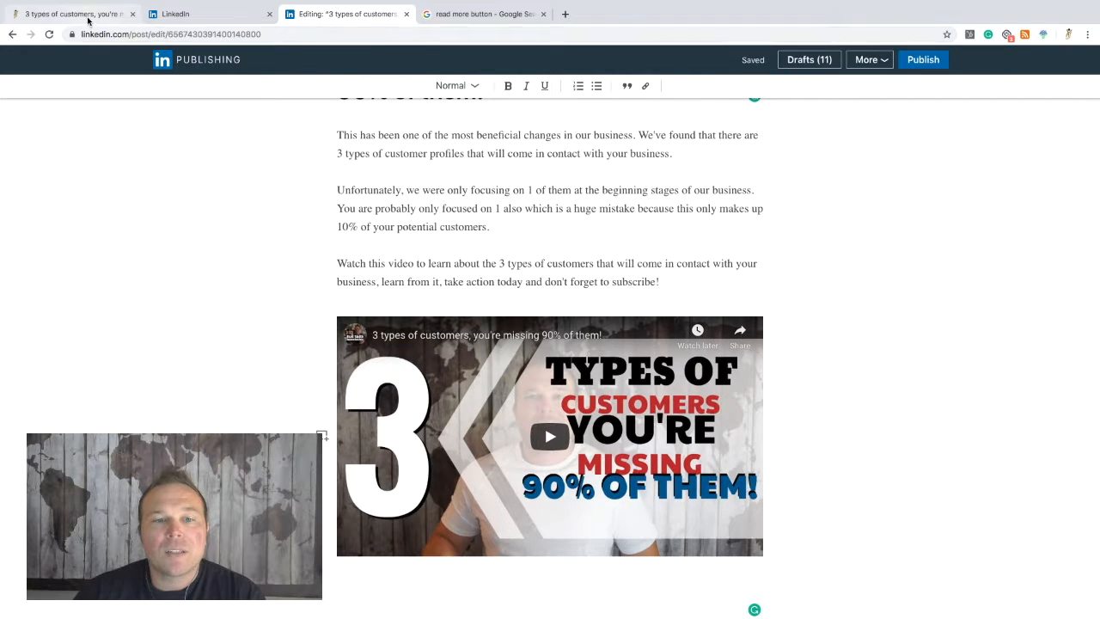
- Bring 'The 3 Types Of Customer Profiles' heading, list and two paragraphs from the blog into the article
left_click(72, 14)
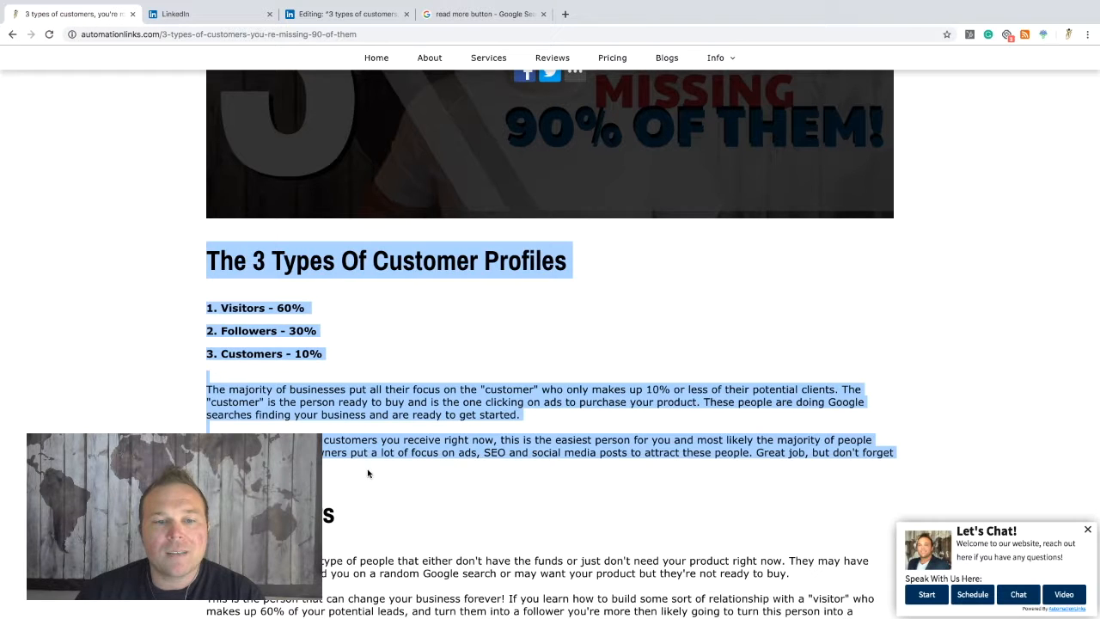
mouse_move(482, 384)
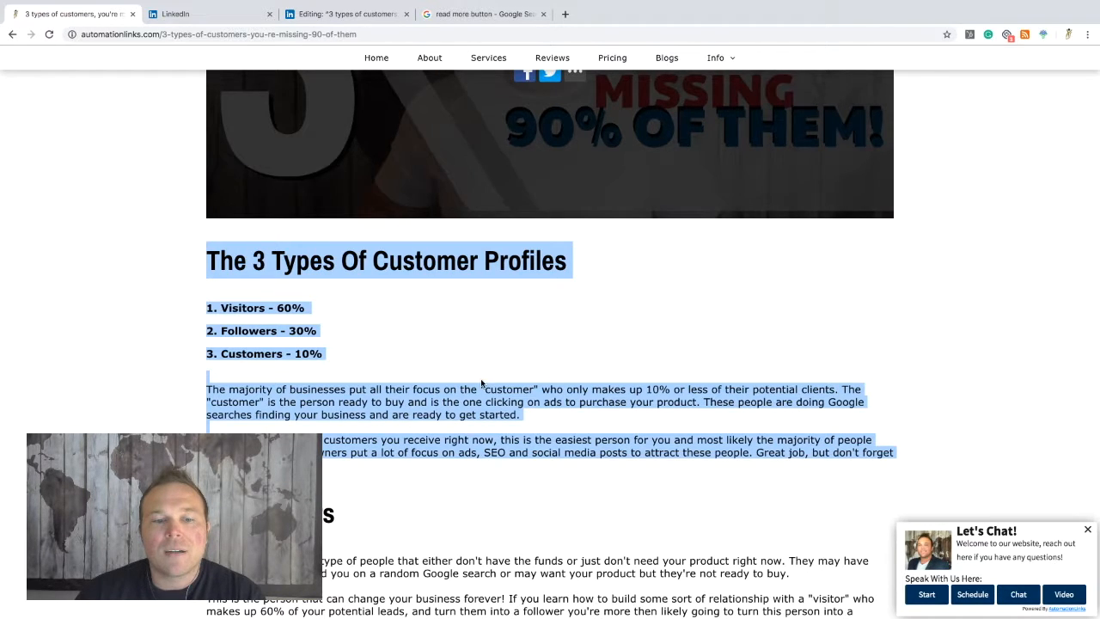
scroll("down", 3)
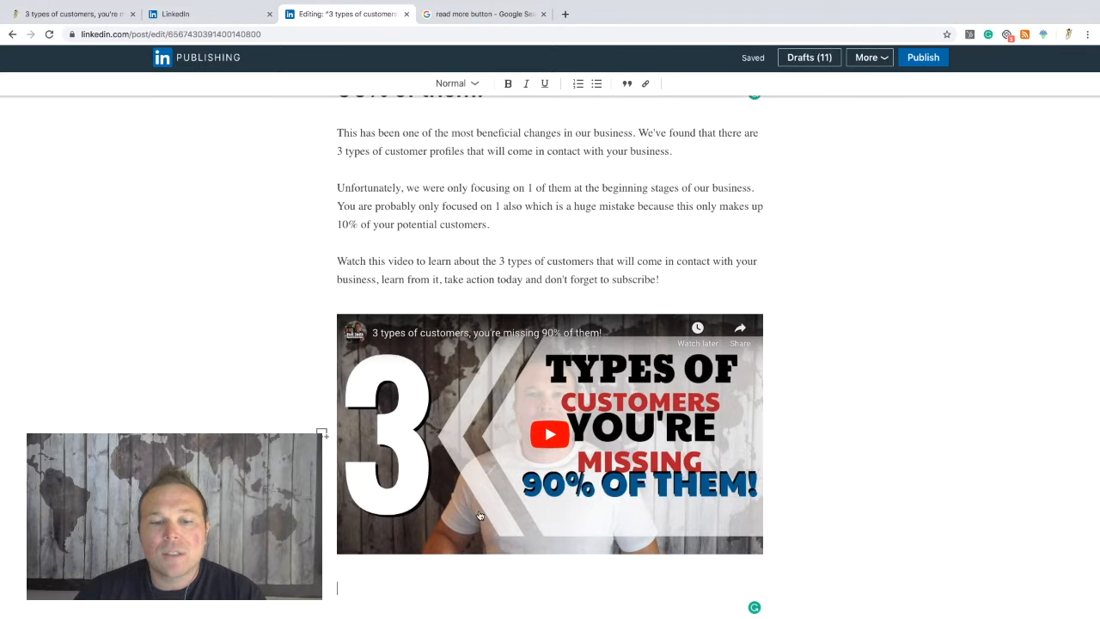
scroll("down", 3)
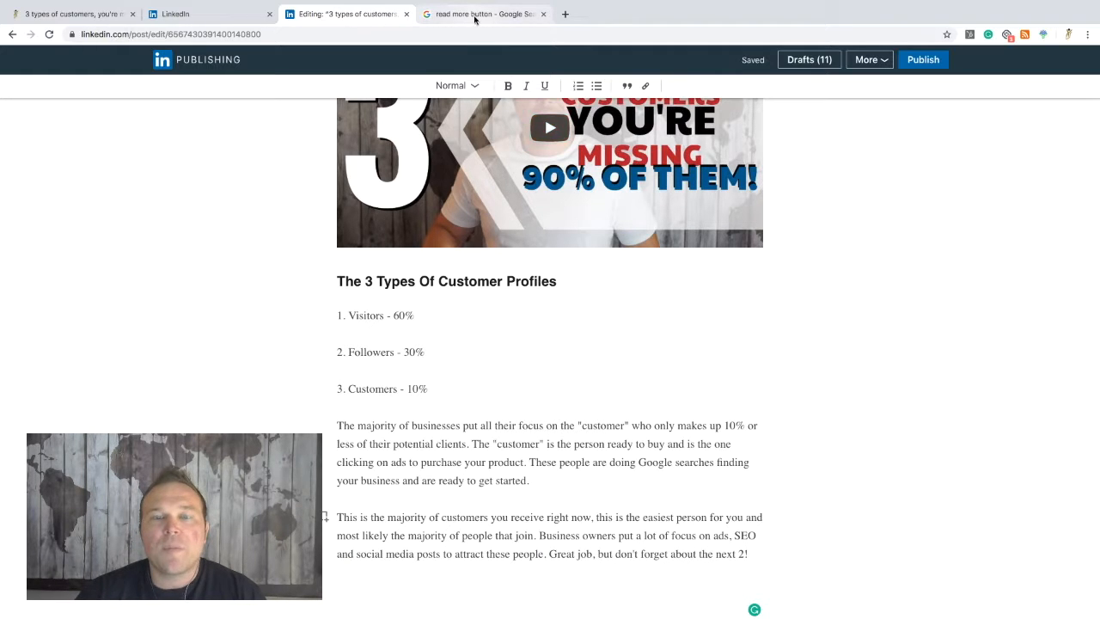
- Insert a blue READ MORE button image from Google Images below the last paragraph
left_click(482, 14)
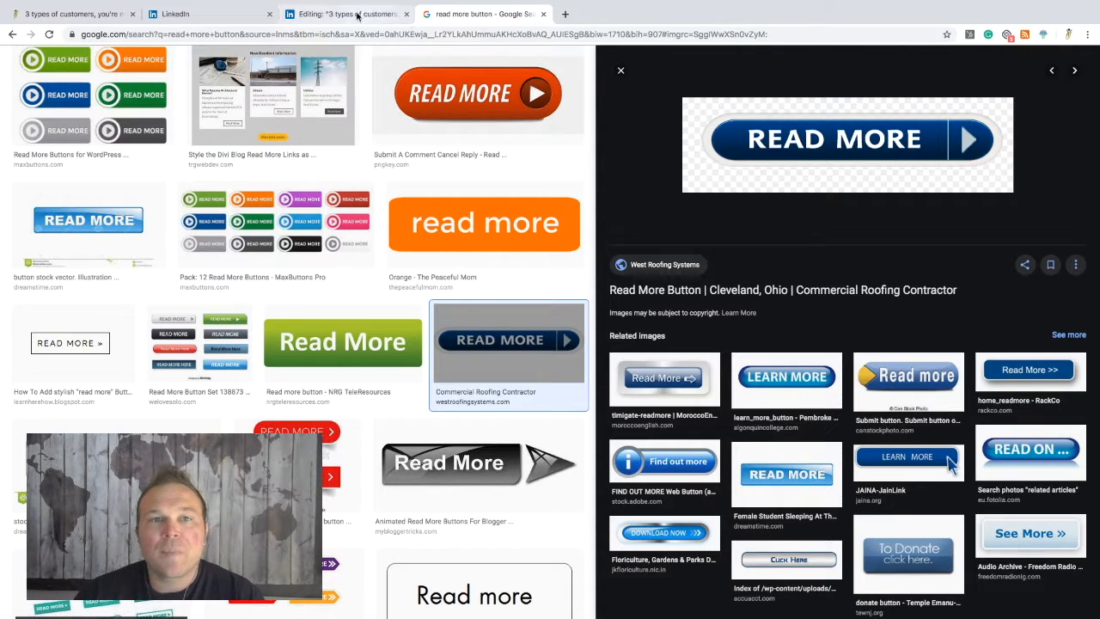
left_click(343, 14)
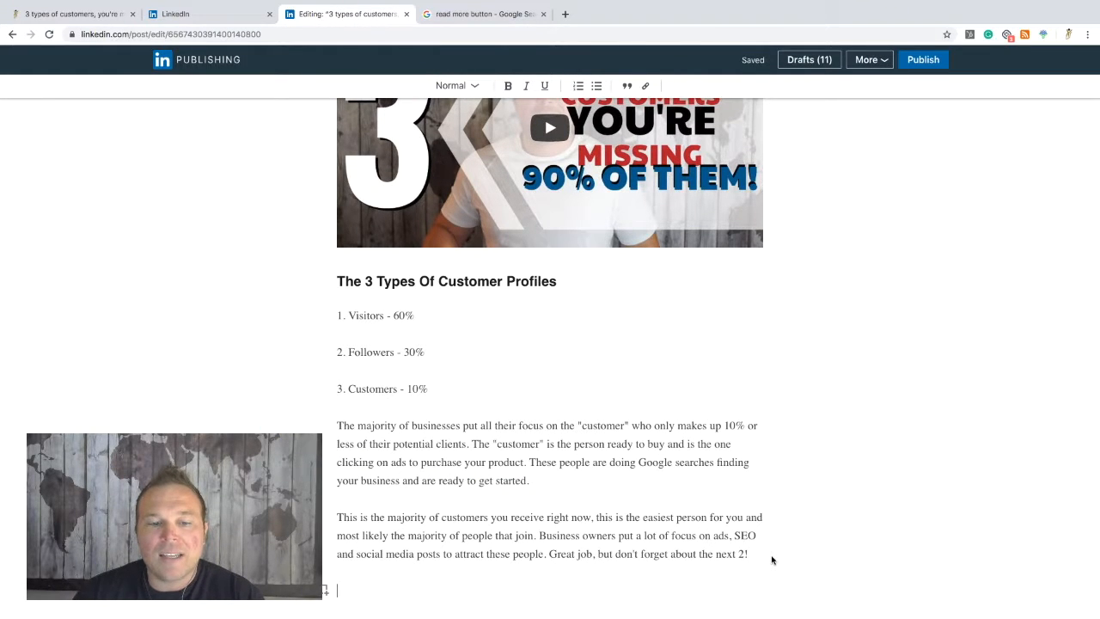
scroll("down", 3)
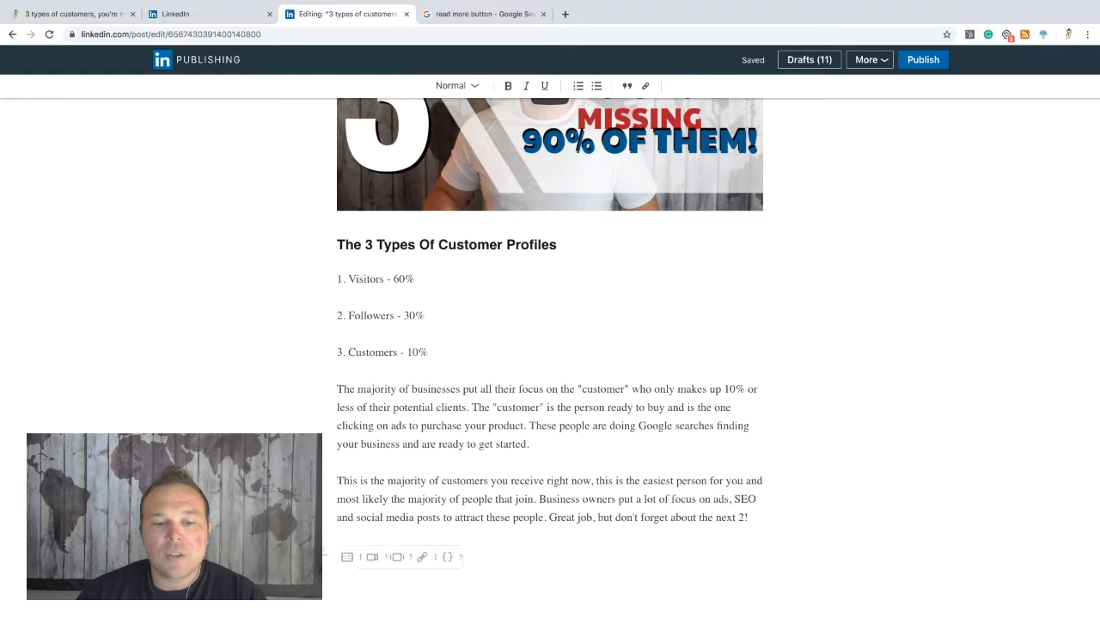
left_click(347, 557)
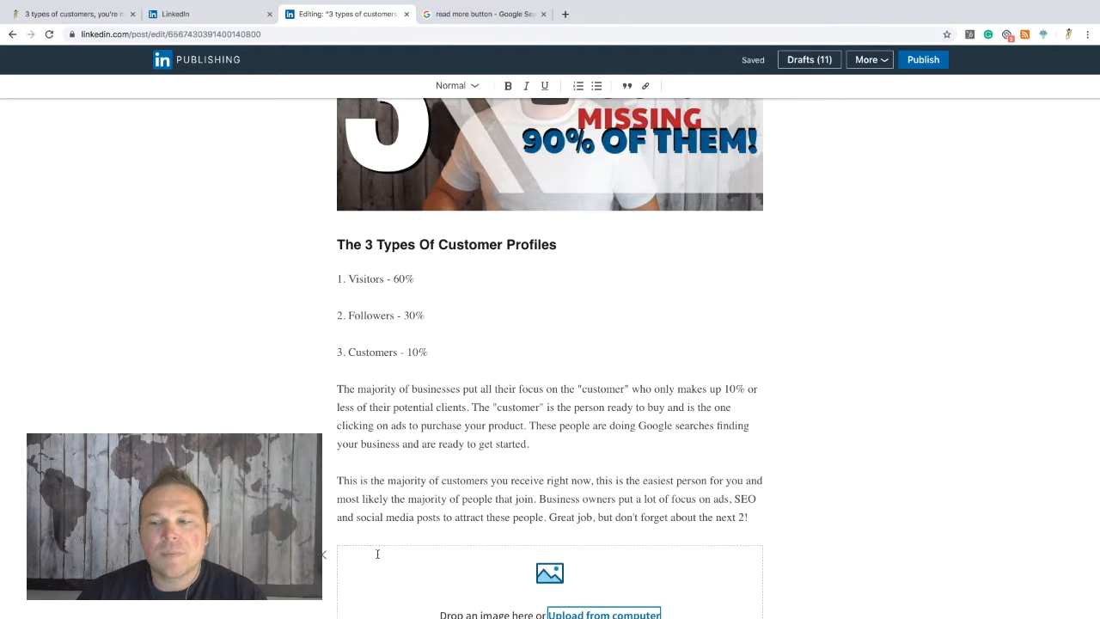
scroll("down", 3)
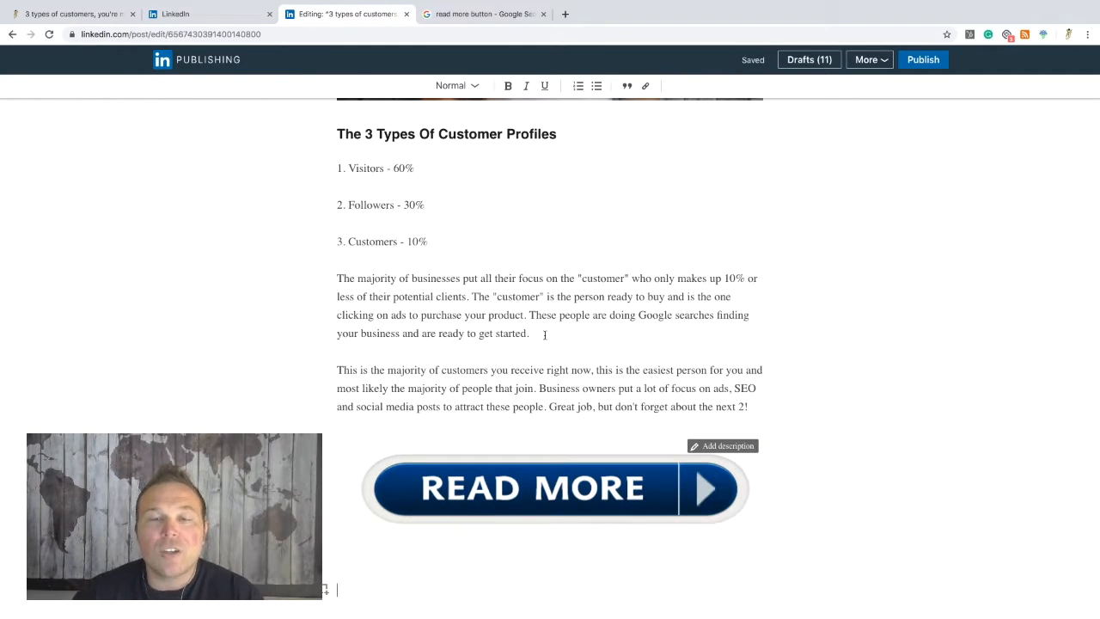
left_click(551, 488)
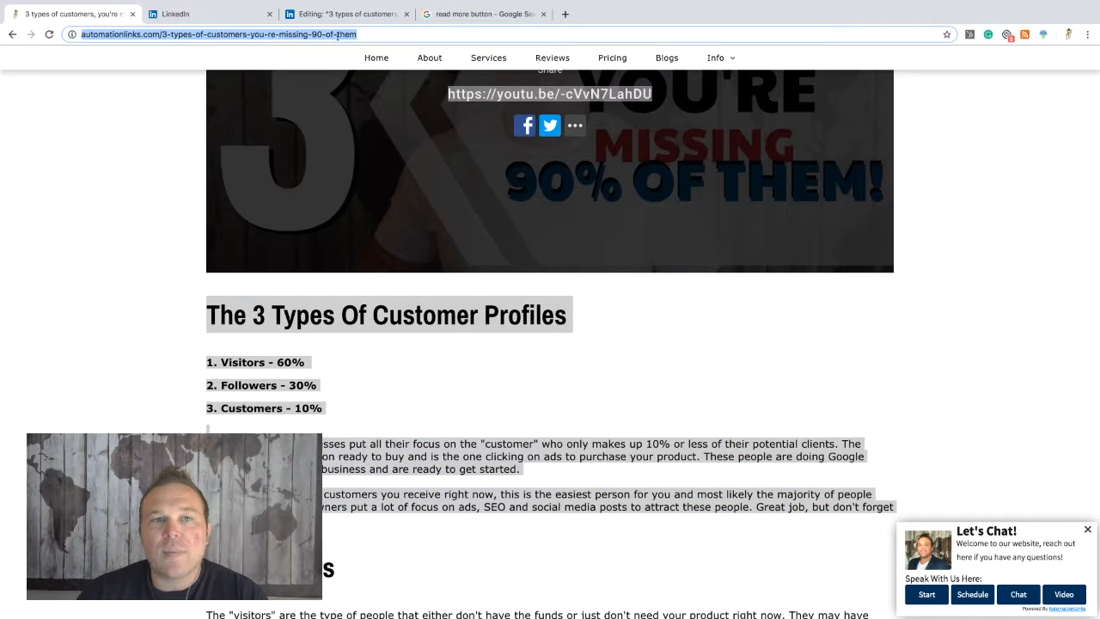
- Copy the blog URL and select the READ MORE image ready for linking
left_click(344, 13)
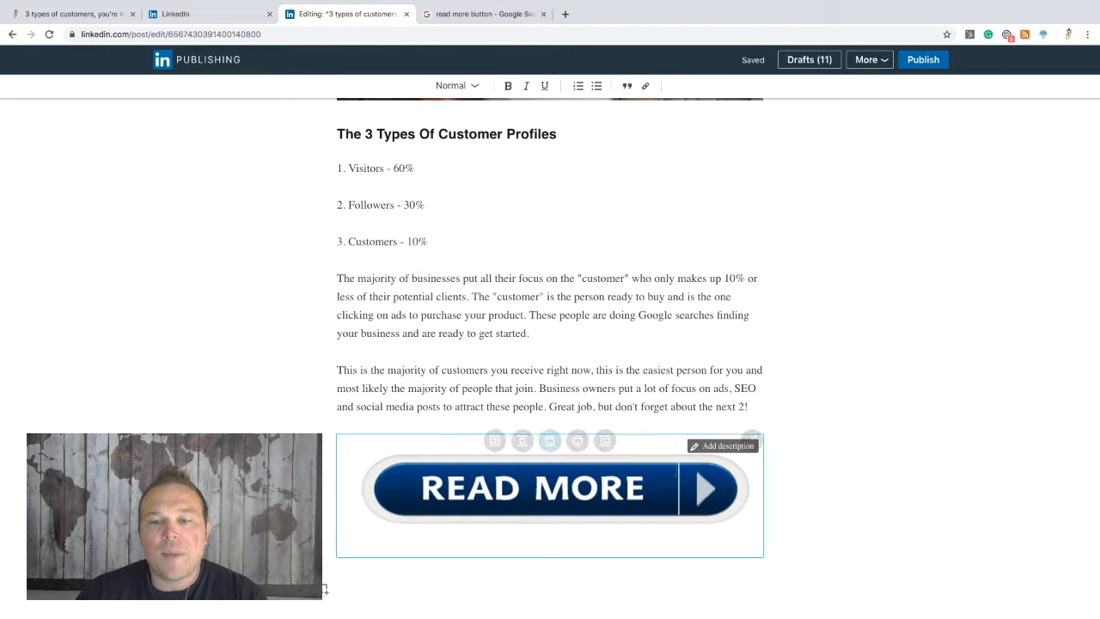
left_click(754, 420)
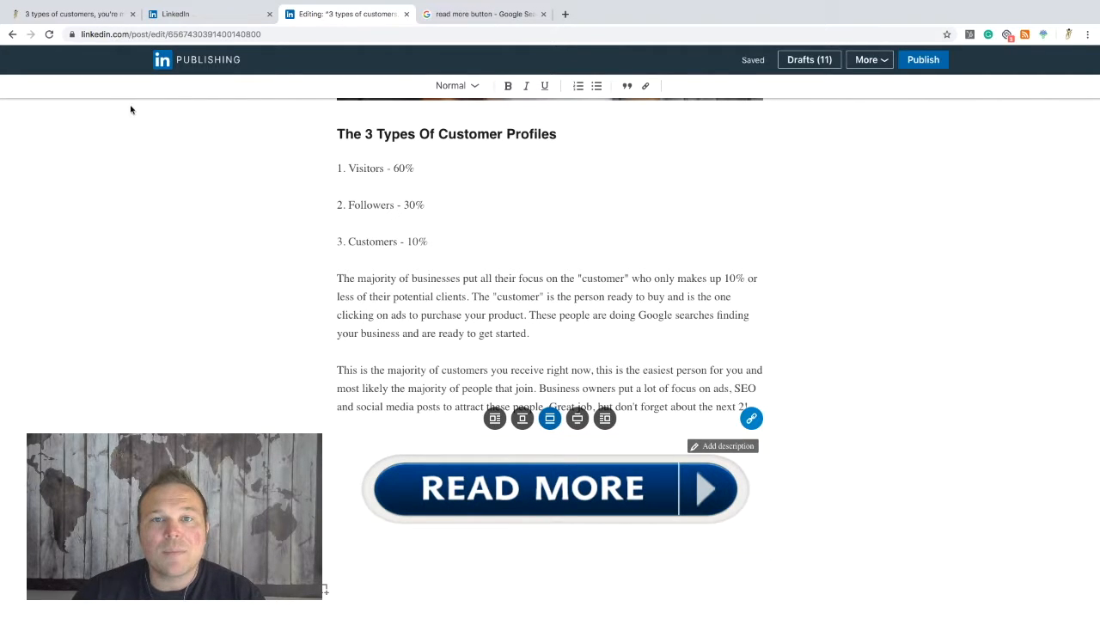
- Finish loading the '3 Types of Customers' thumbnail as cover image and review the article down to Read More
scroll("up", 3)
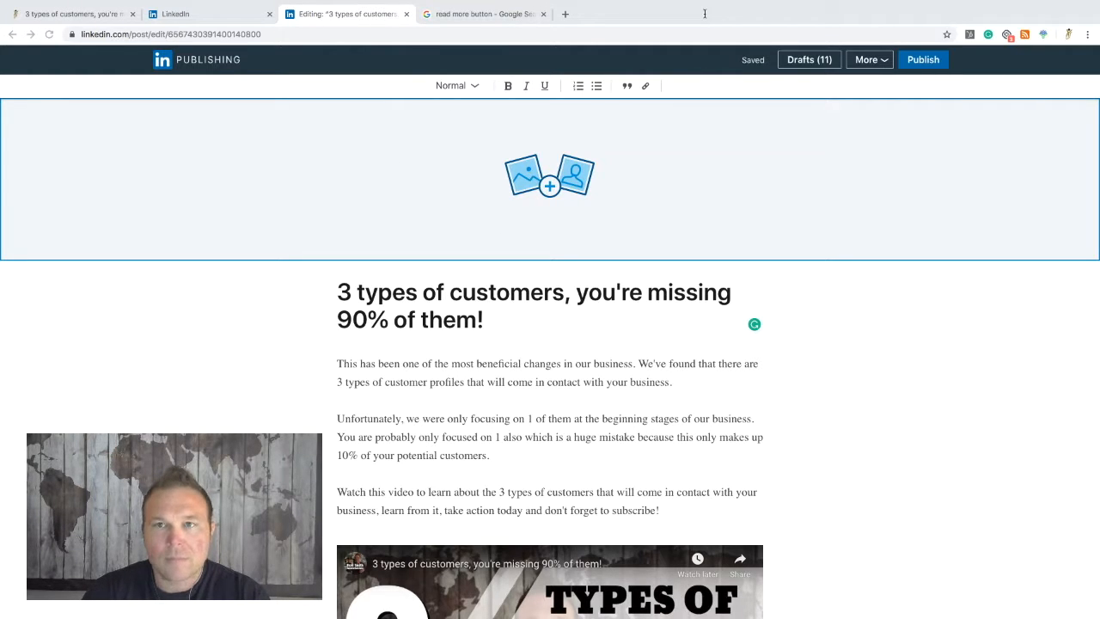
mouse_move(639, 120)
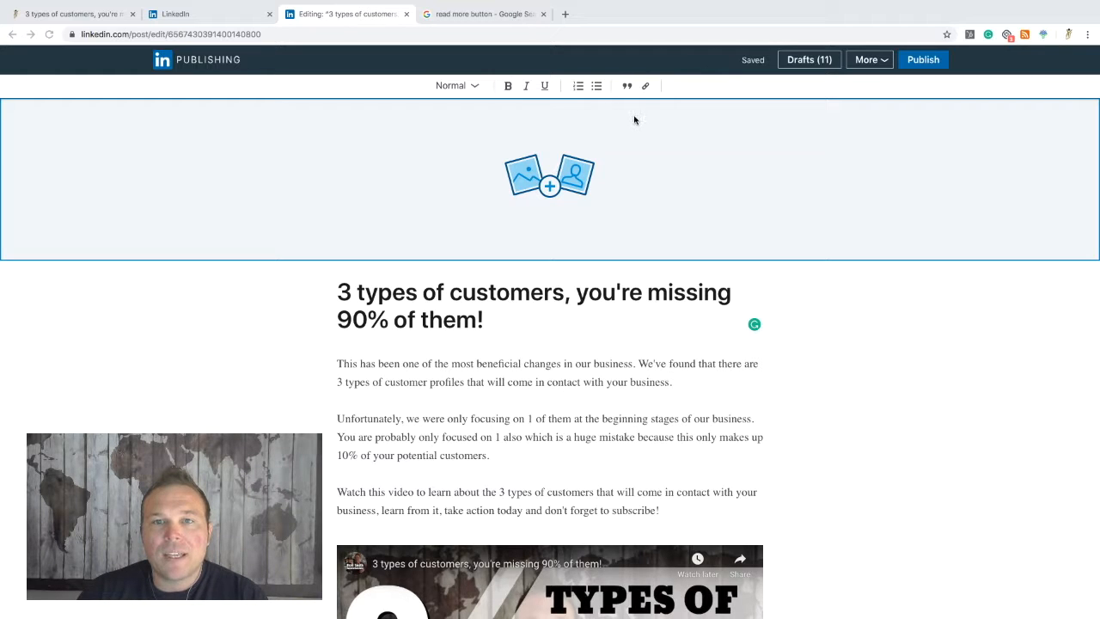
mouse_move(731, 397)
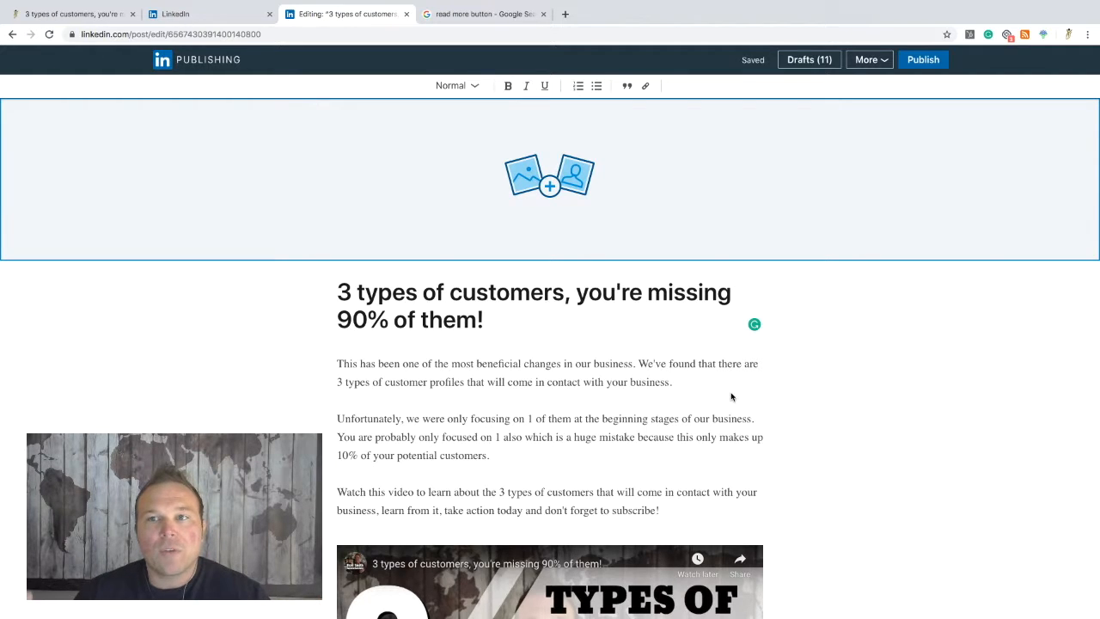
left_click(550, 185)
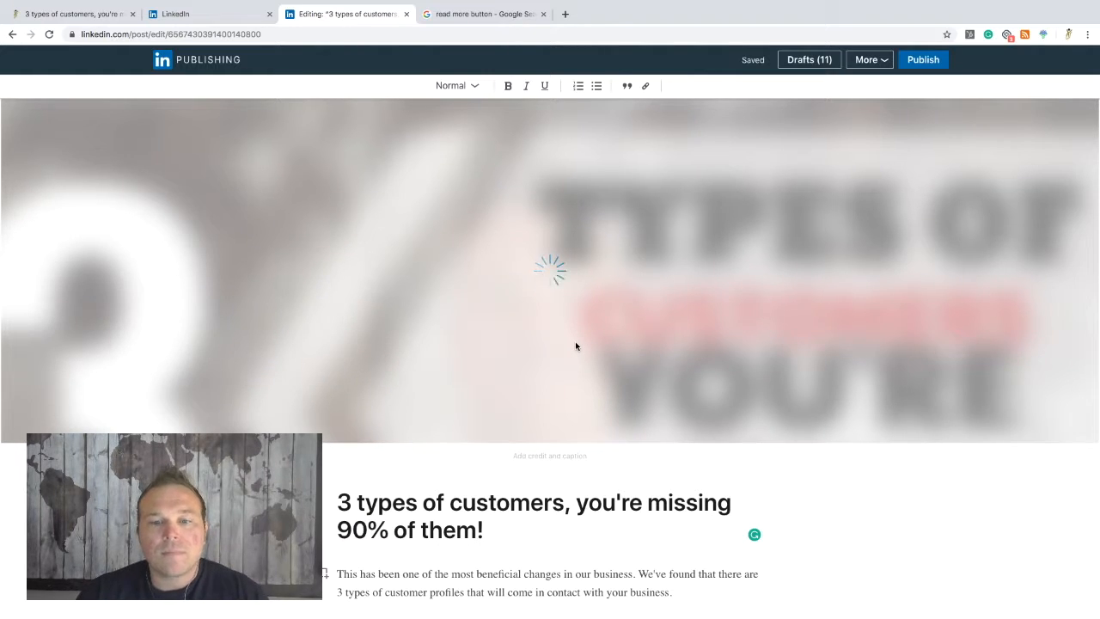
scroll("down", 3)
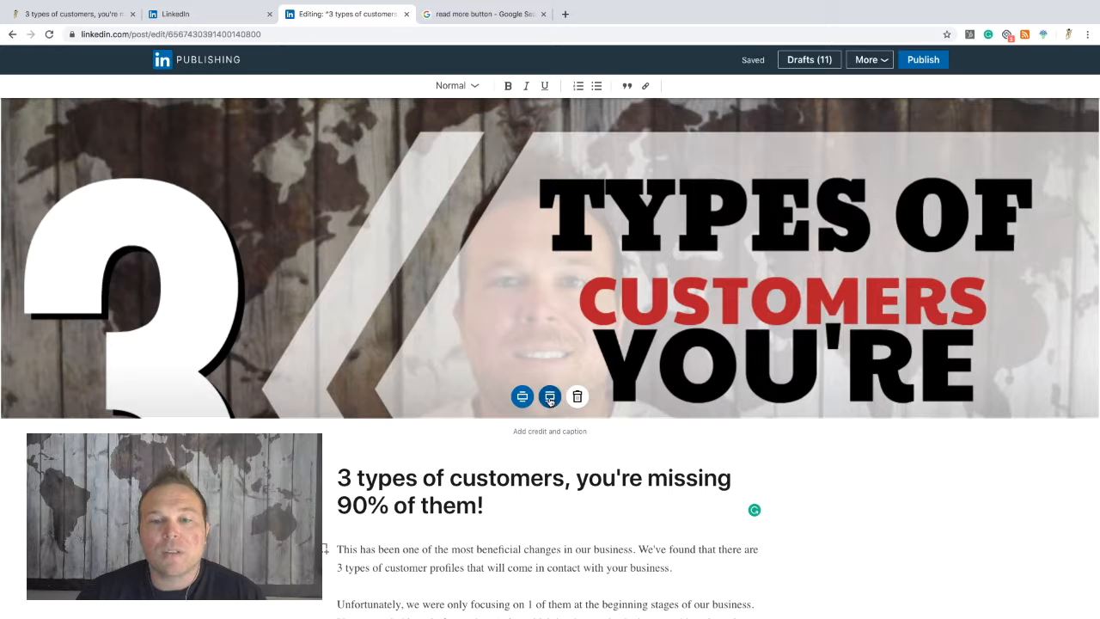
scroll("down", 3)
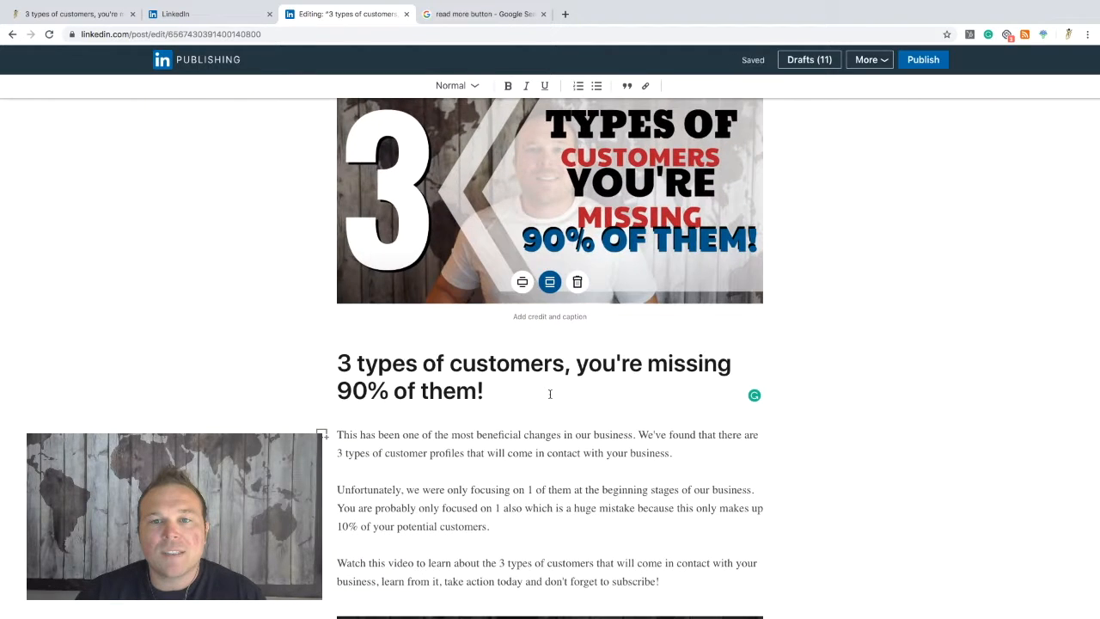
scroll("up", 3)
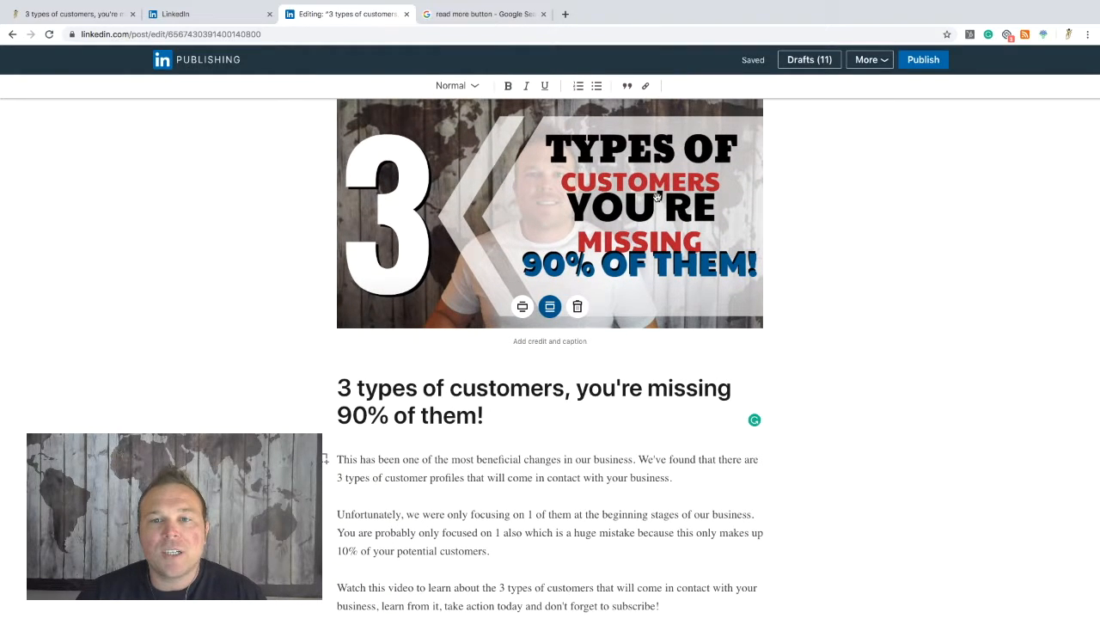
scroll("down", 3)
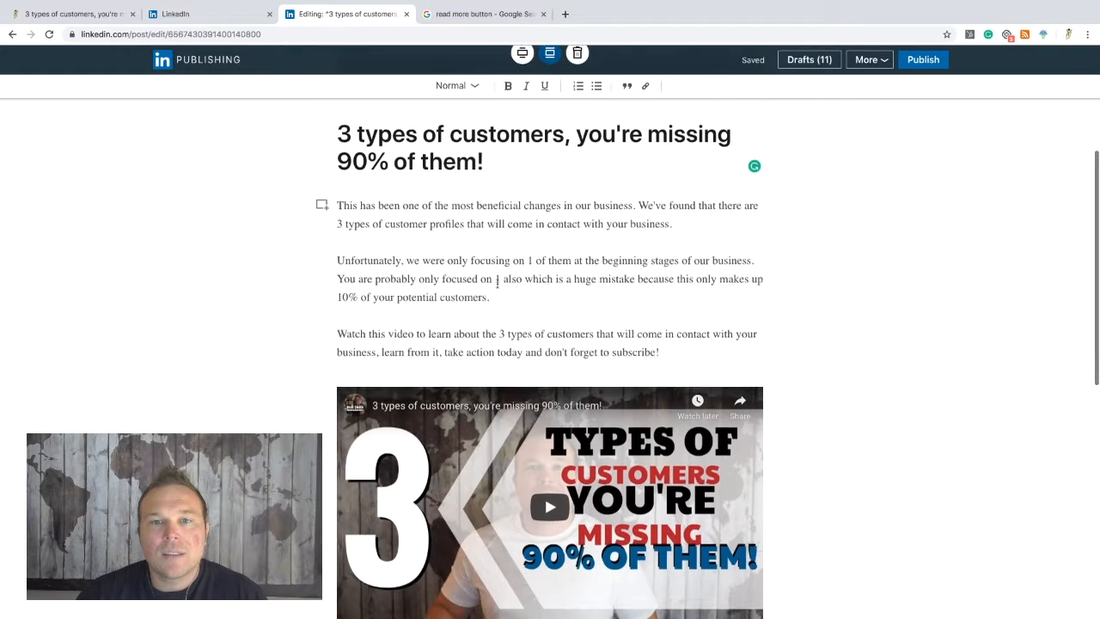
scroll("down", 3)
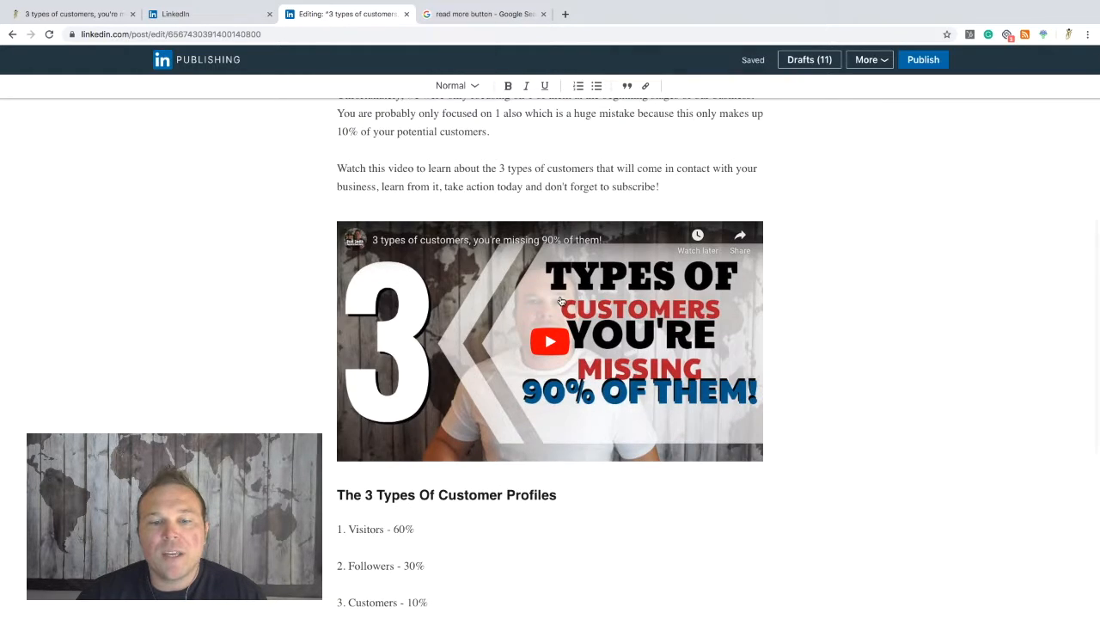
scroll("down", 3)
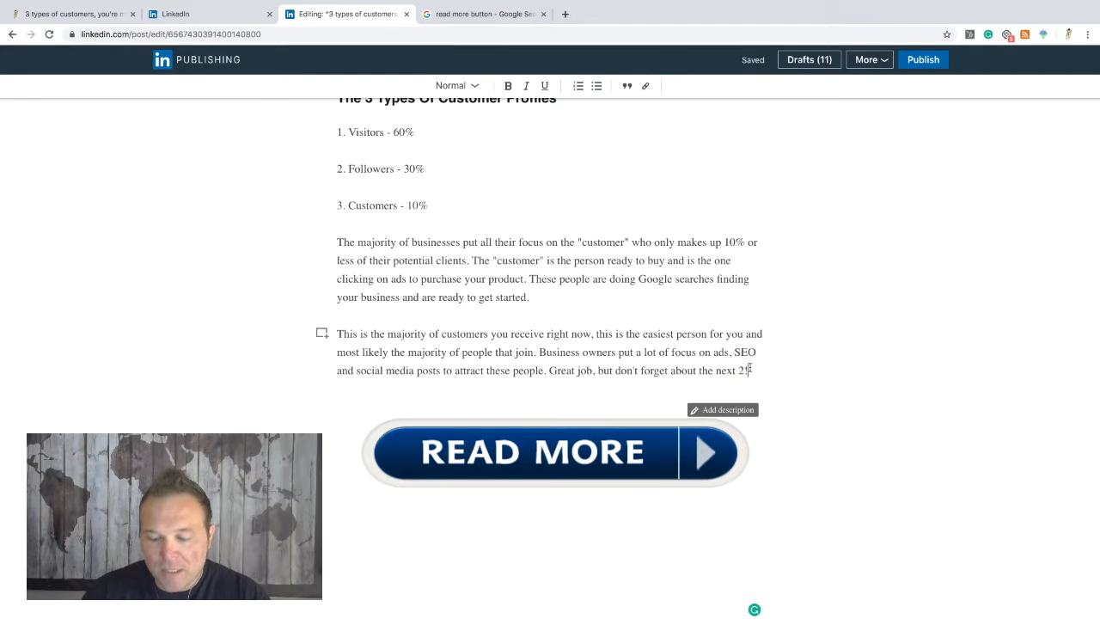
- Add 'If you enjoyed this so far please visit our website... entire article.' above the READ MORE image
type("If")
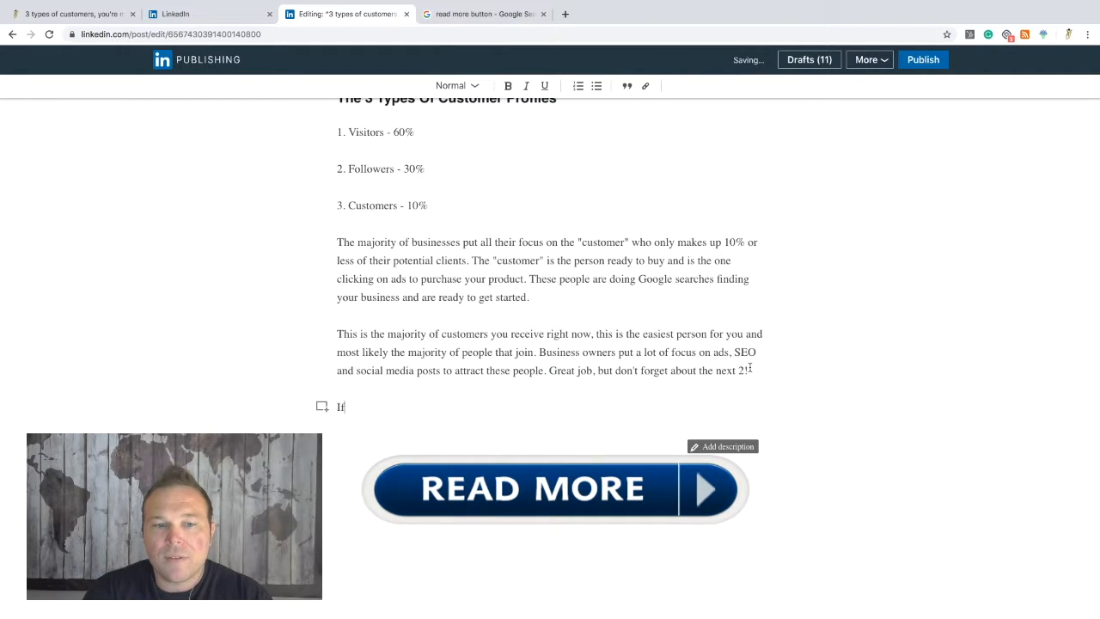
type("you enjoyed")
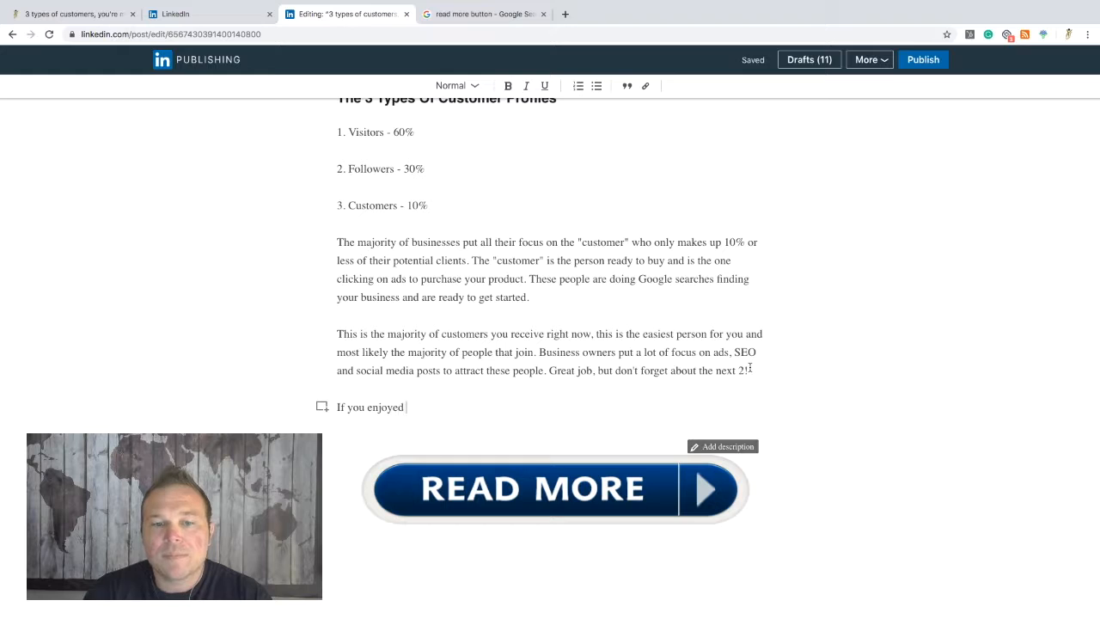
type("this so far ple")
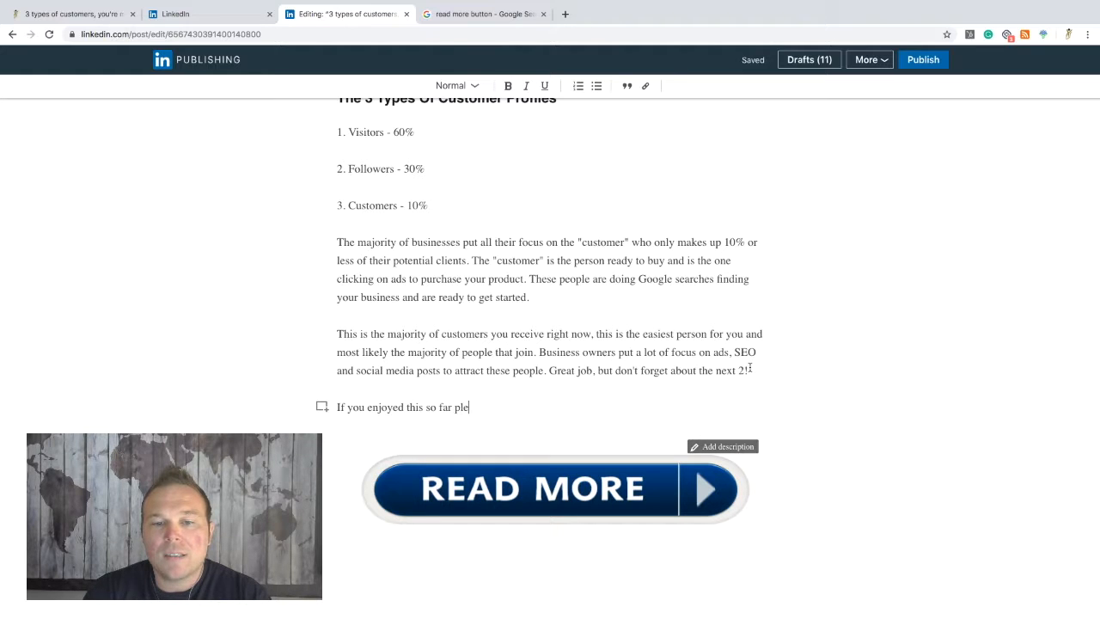
type("ase visit our website to read the e")
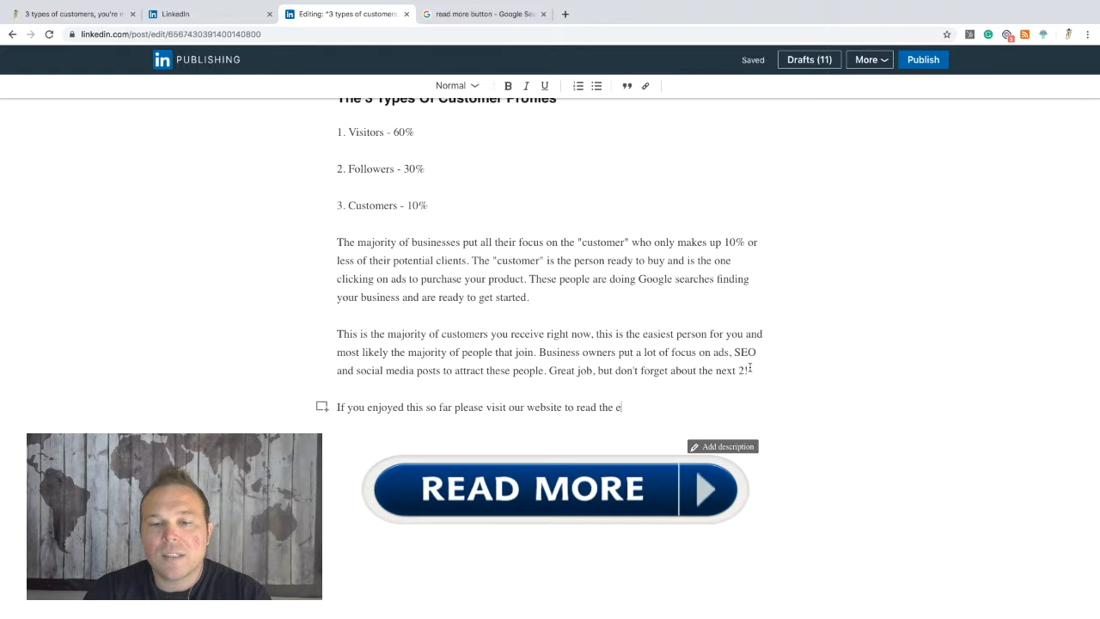
type("ntire article.")
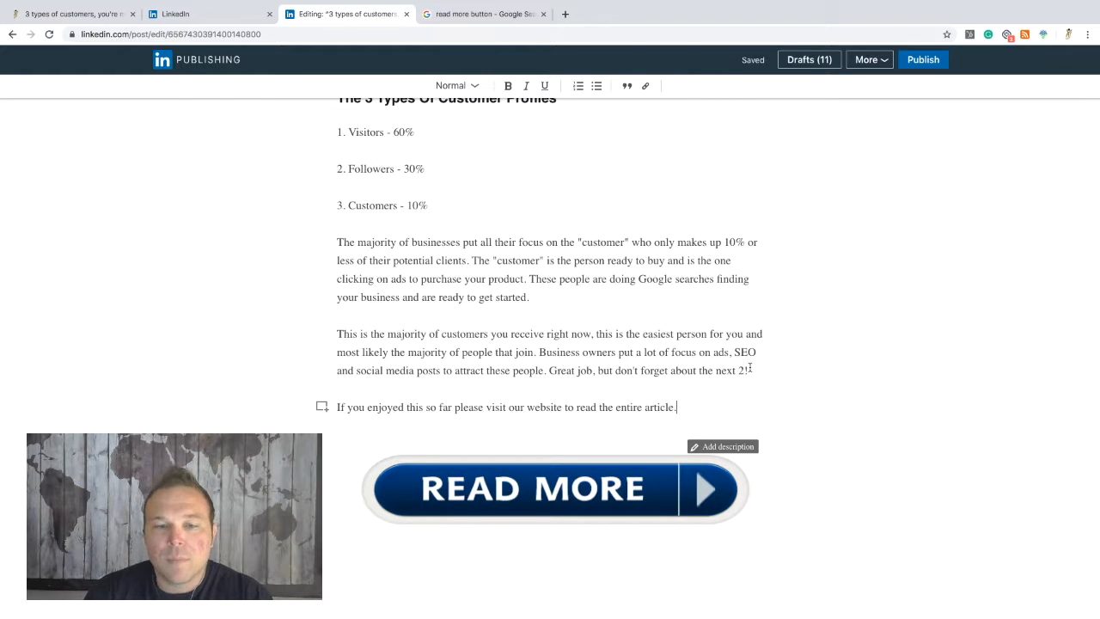
scroll("up", 3)
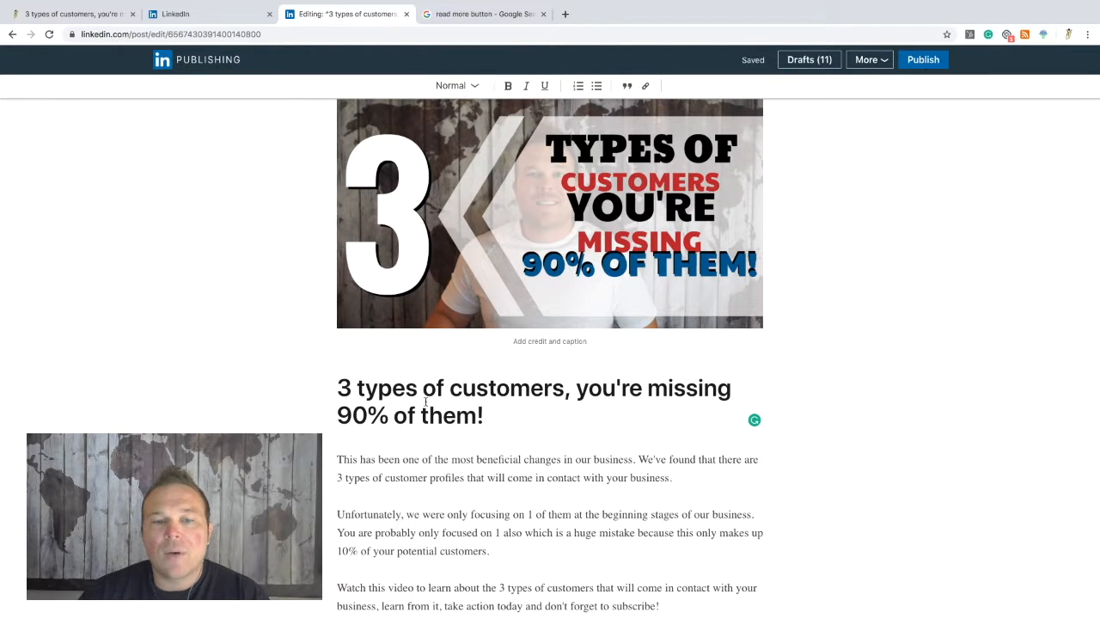
- Publish the article with '3 types of customers, you're missing 90% of them!' as the share message
triple_click(533, 389)
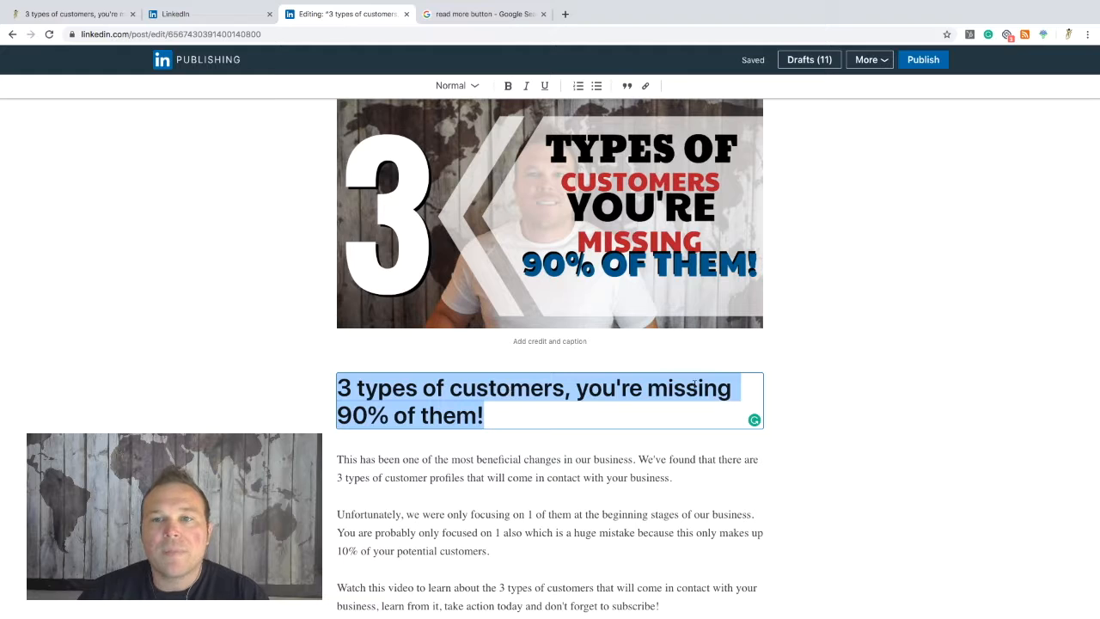
left_click(923, 59)
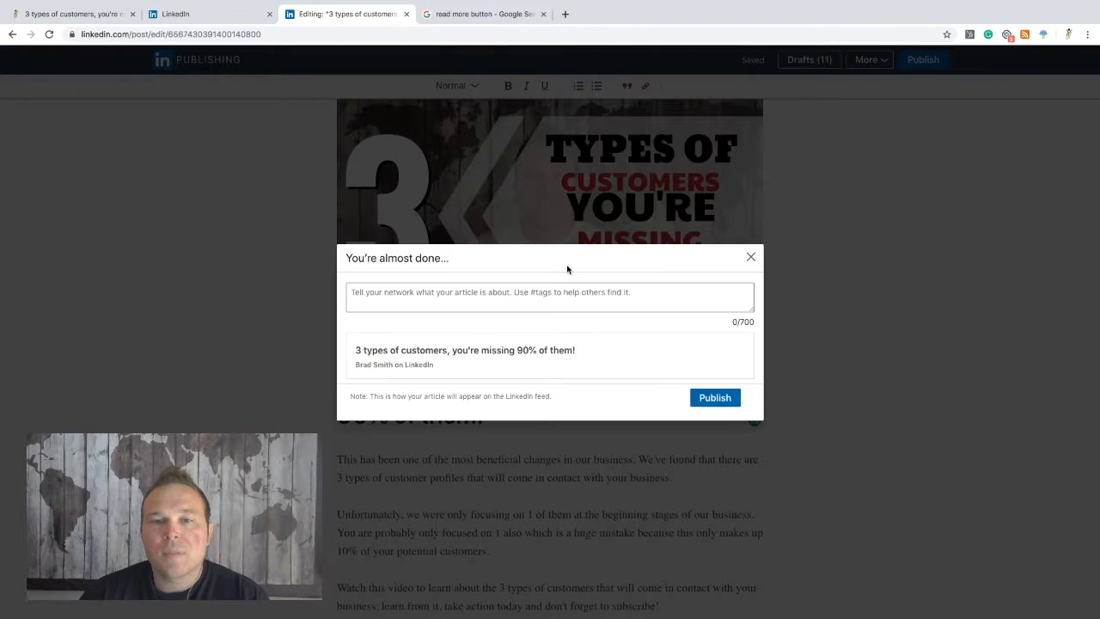
type("3 types of customers, you're missing 90% of them!")
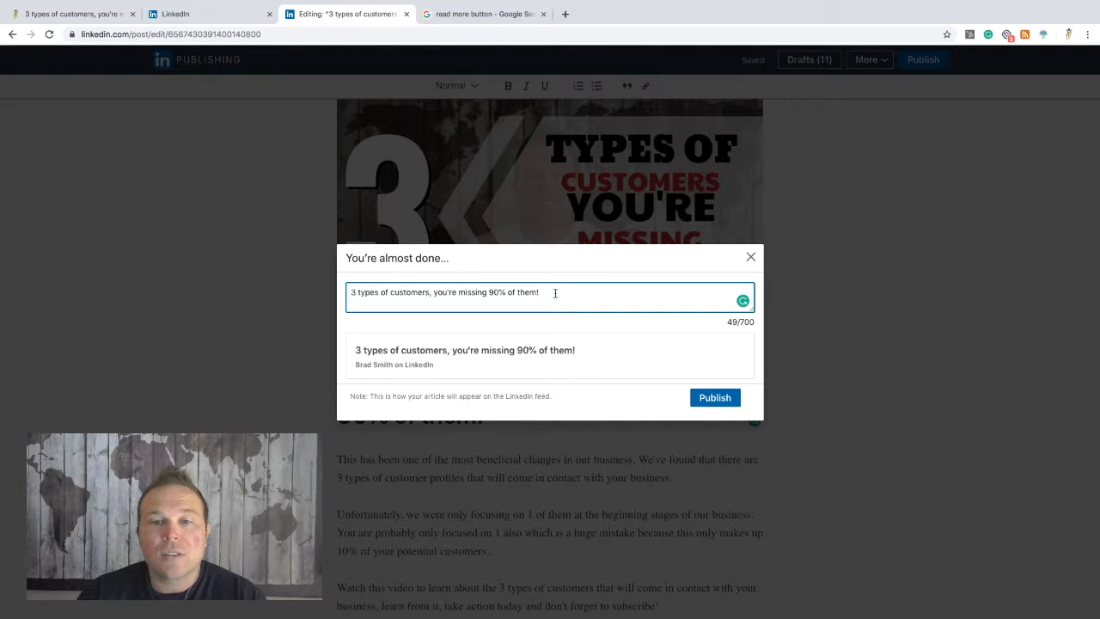
left_click(715, 398)
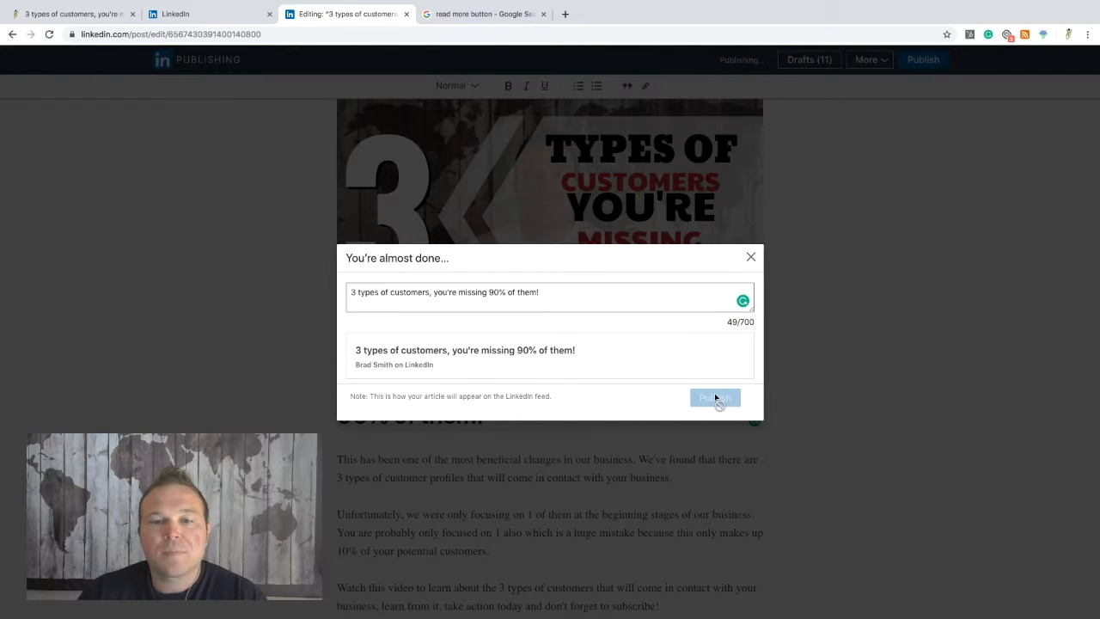
left_click(716, 397)
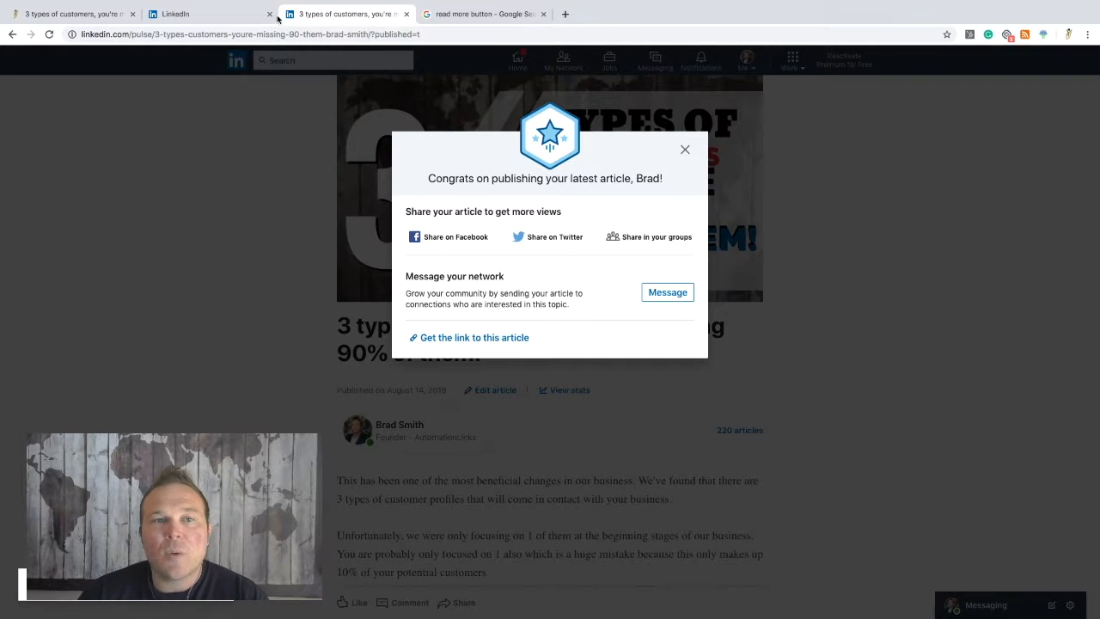
- Start a feed post containing the published article's linkedin.com/pulse URL
left_click(207, 13)
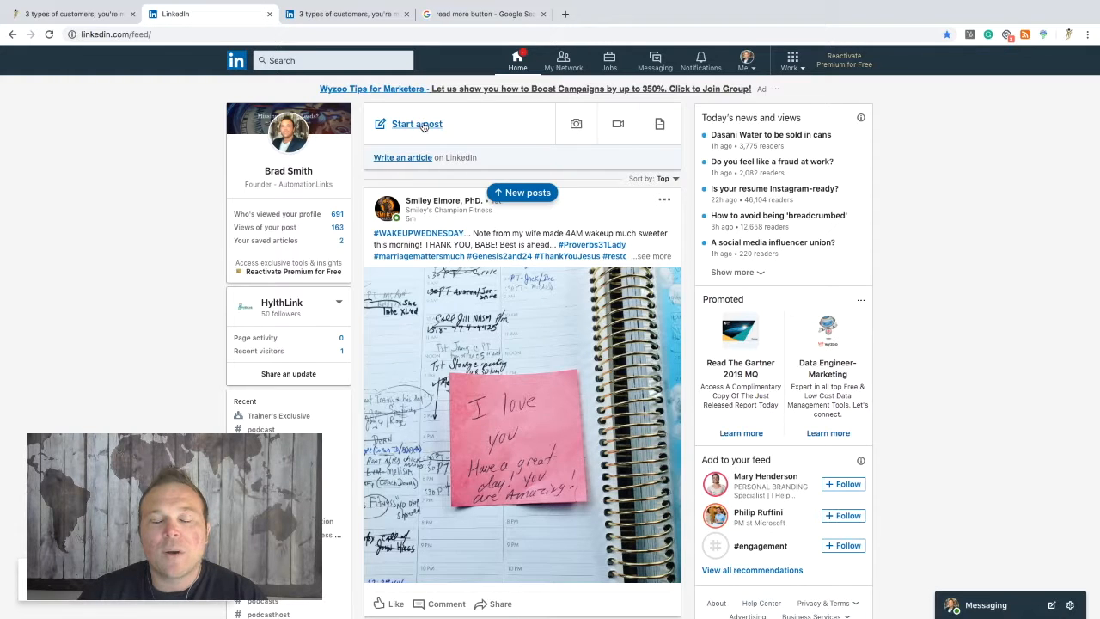
left_click(416, 123)
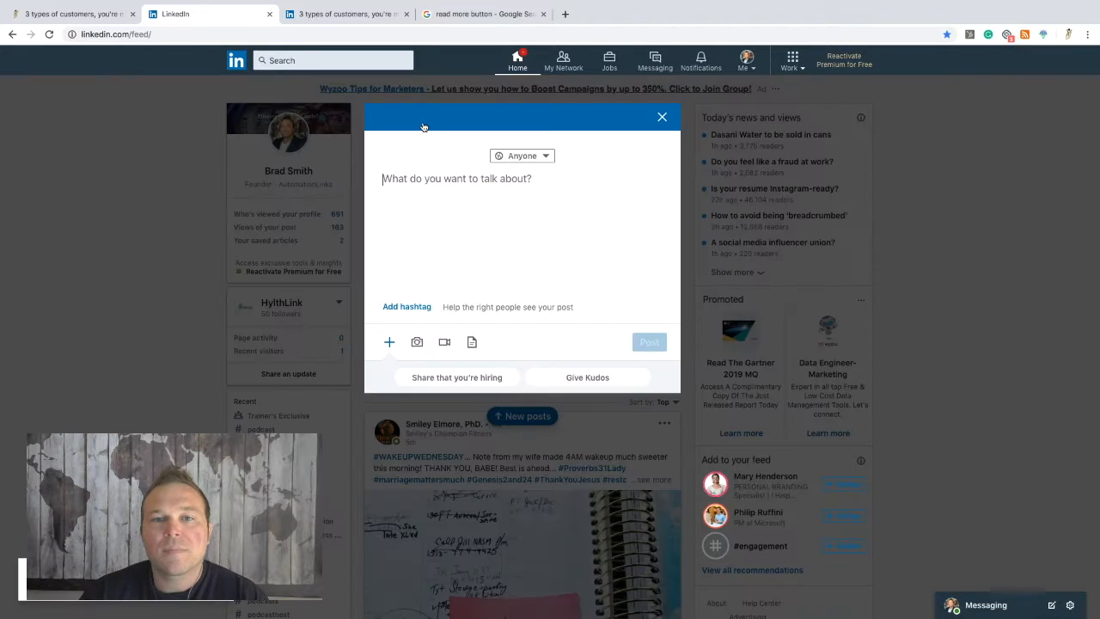
type("https://www.linkedin.com/pulse/3-types-customers-youre-missing-90-them-brad-smith")
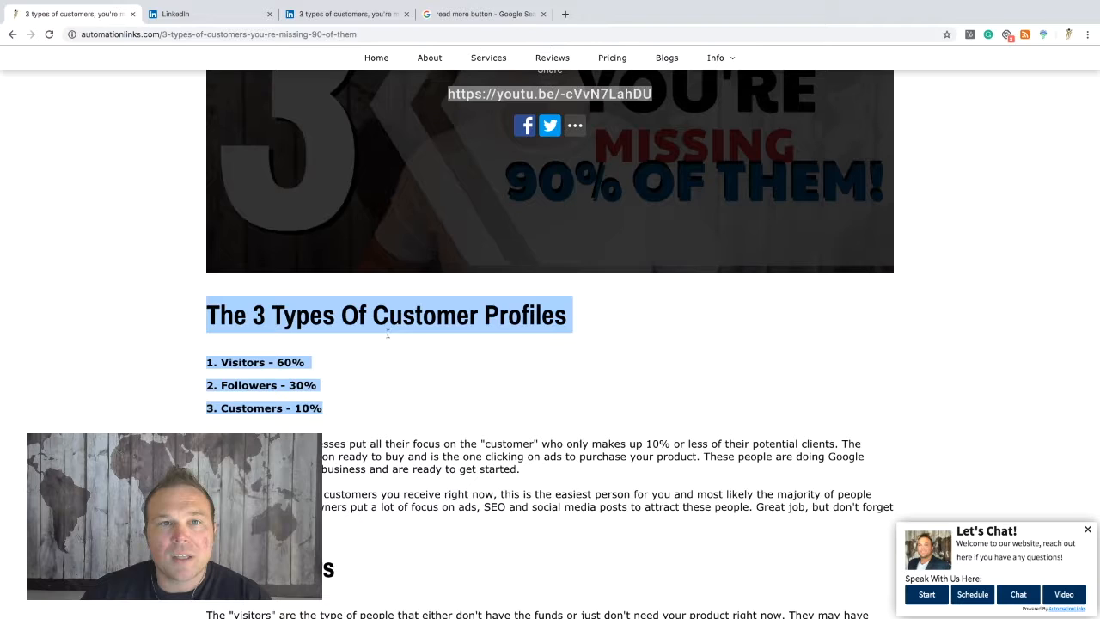
- Paste the customer profiles heading and three-item list above the article link in the post
left_click(206, 14)
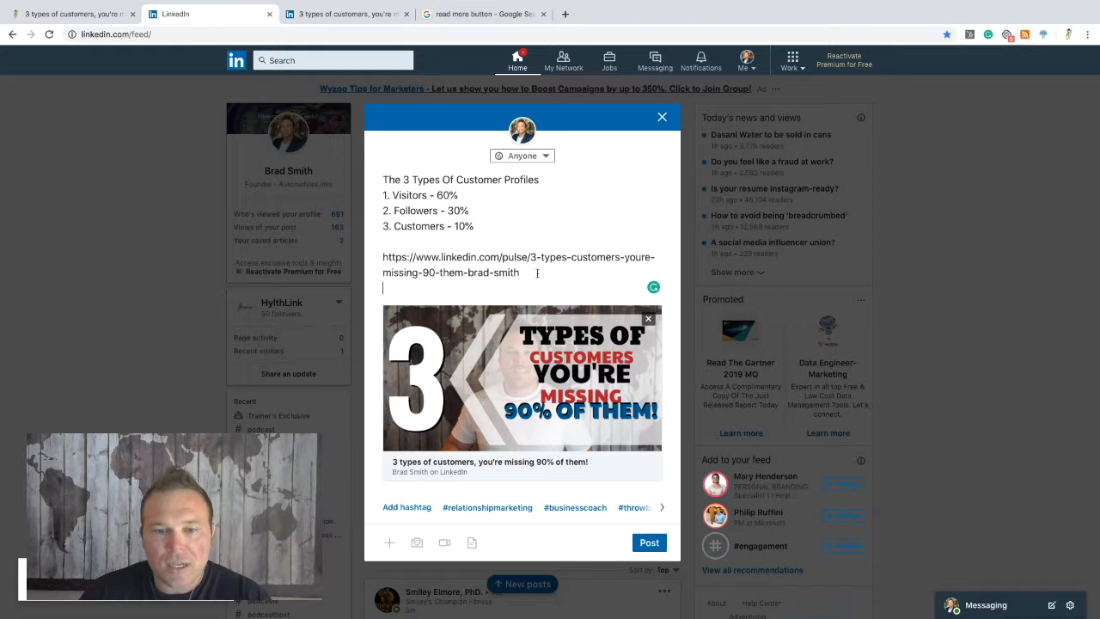
- Post with #relationshipmarketing, #businesscoach and #websitedesign hashtags
left_click(488, 507)
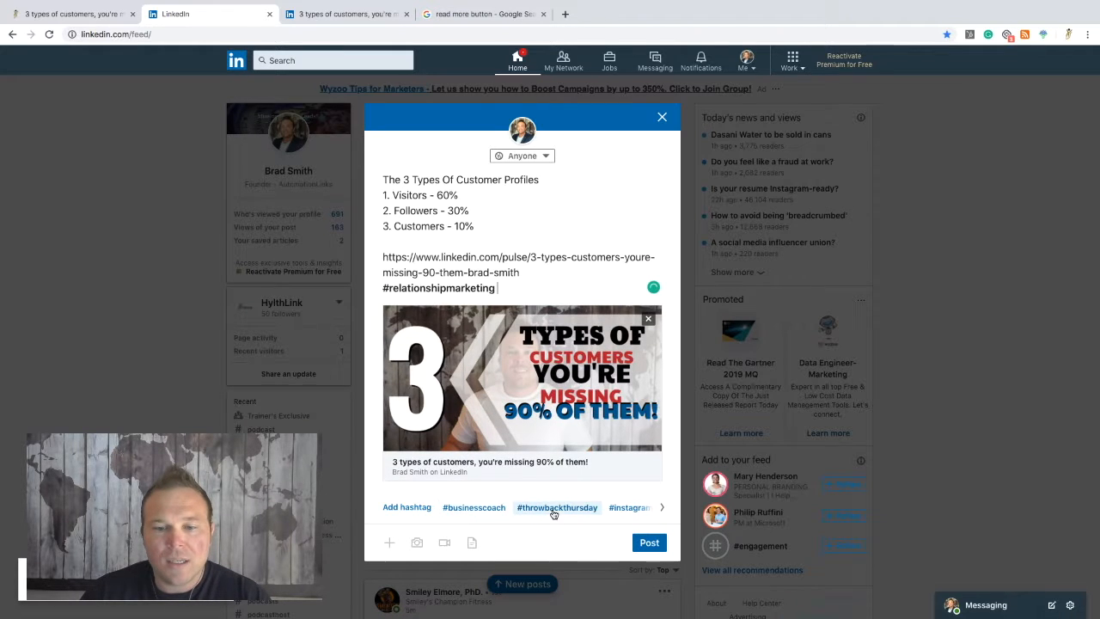
left_click(474, 508)
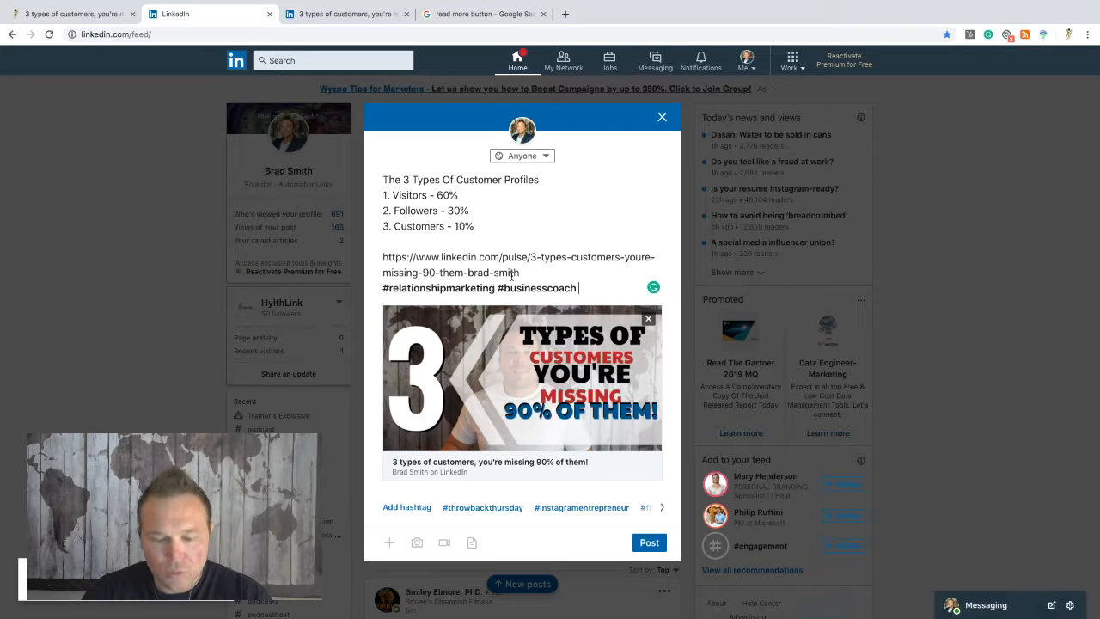
type("#web")
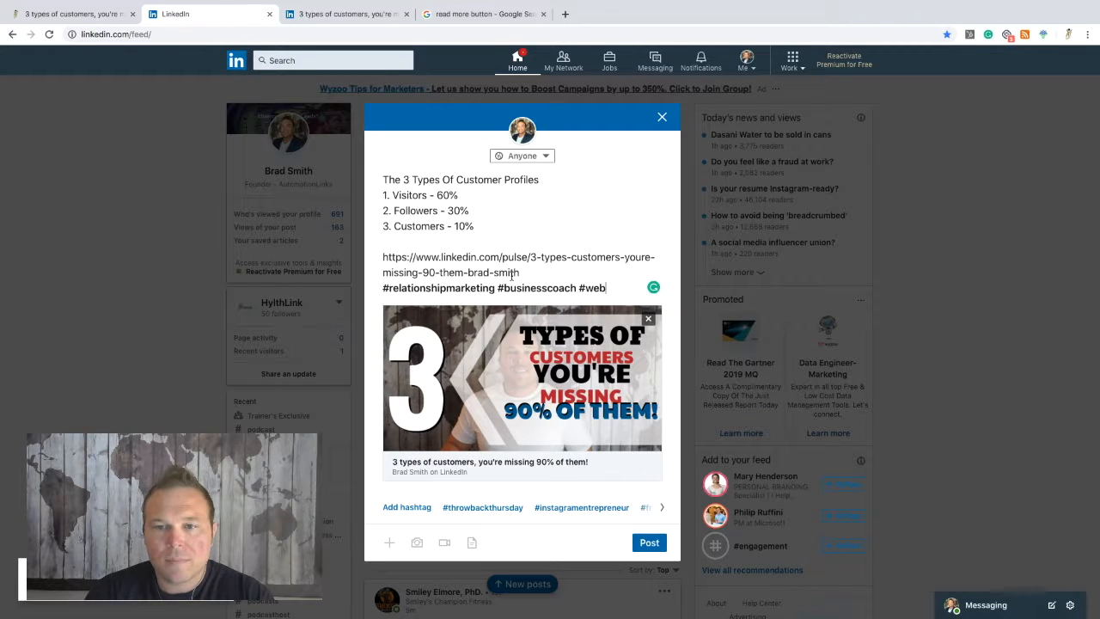
type("sitedesign")
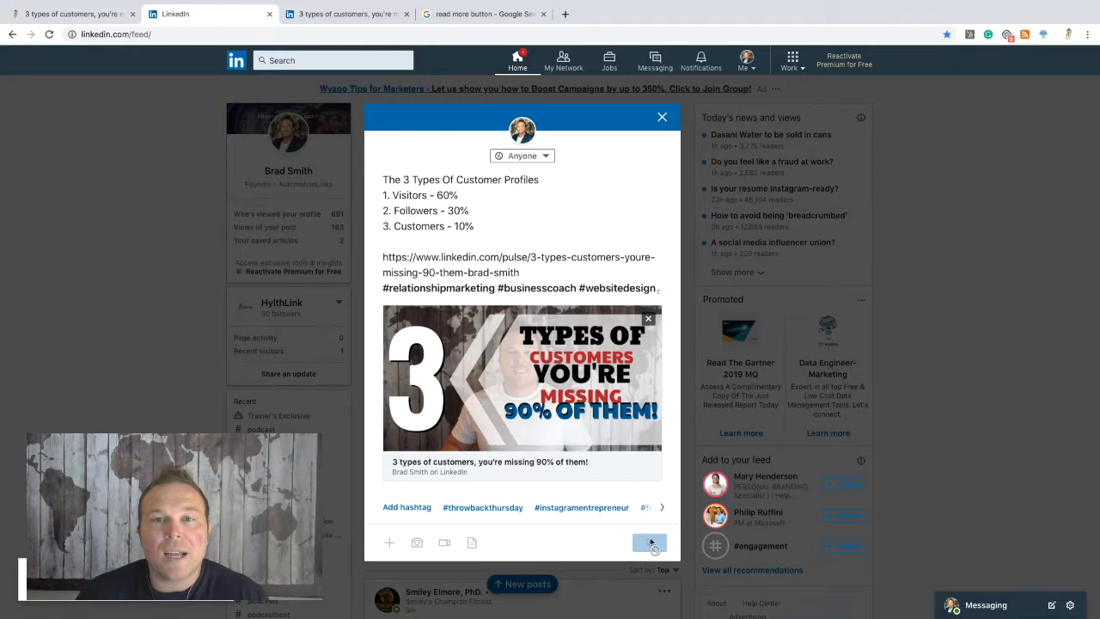
left_click(662, 117)
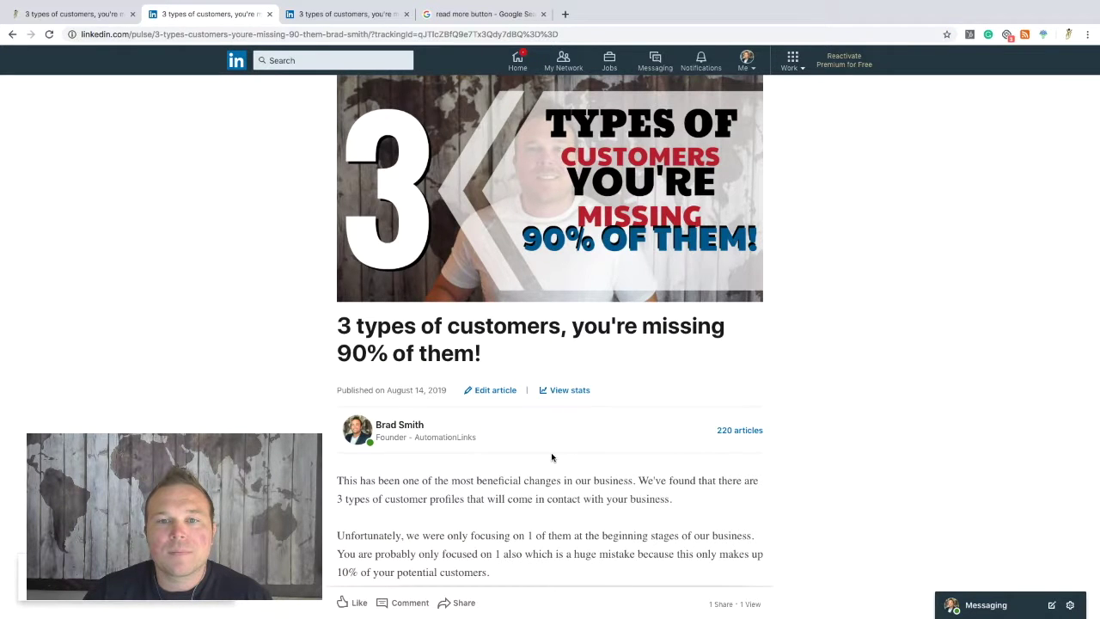
- Check that the article's READ MORE image opens the website in a new tab
scroll("down", 3)
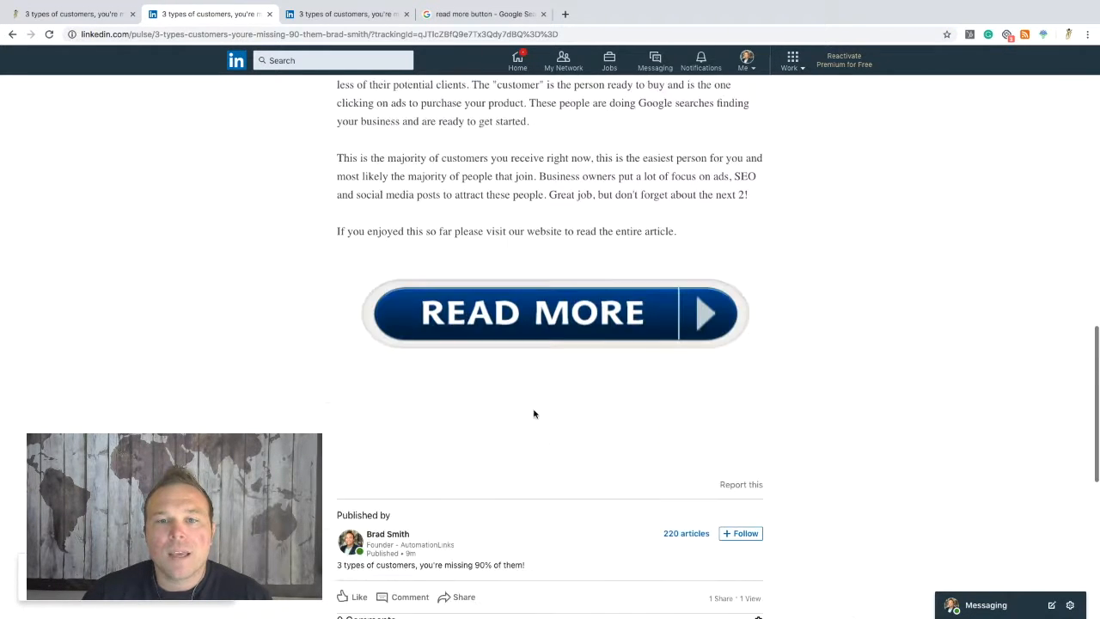
left_click(553, 313)
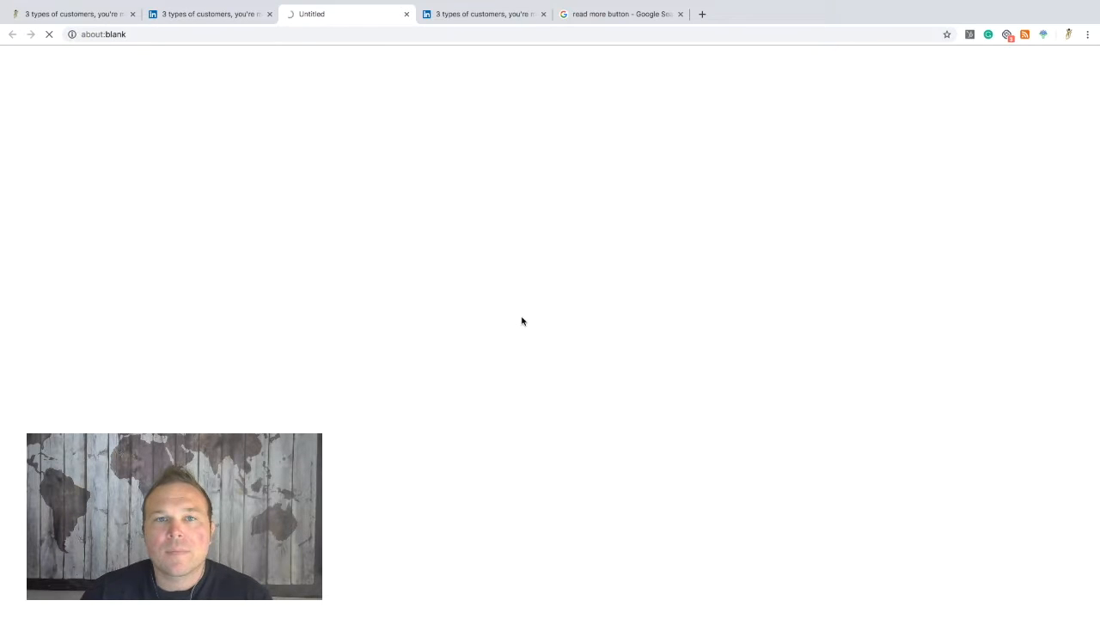